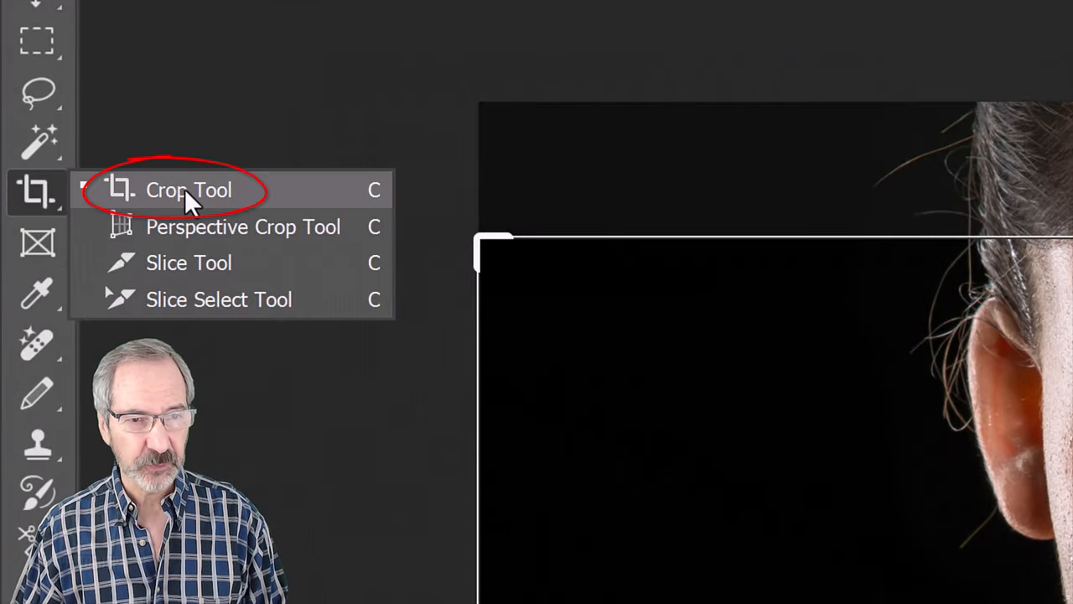
Step: Switch to the Crop tool in W x H x Resolution mode and clear the preset dimensions
click(188, 189)
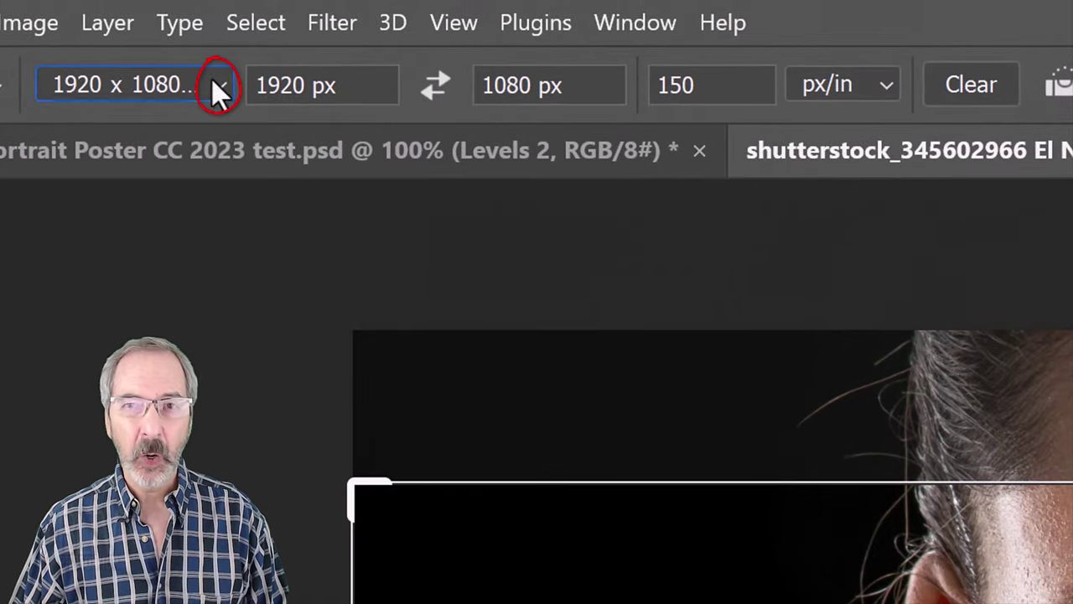
click(218, 84)
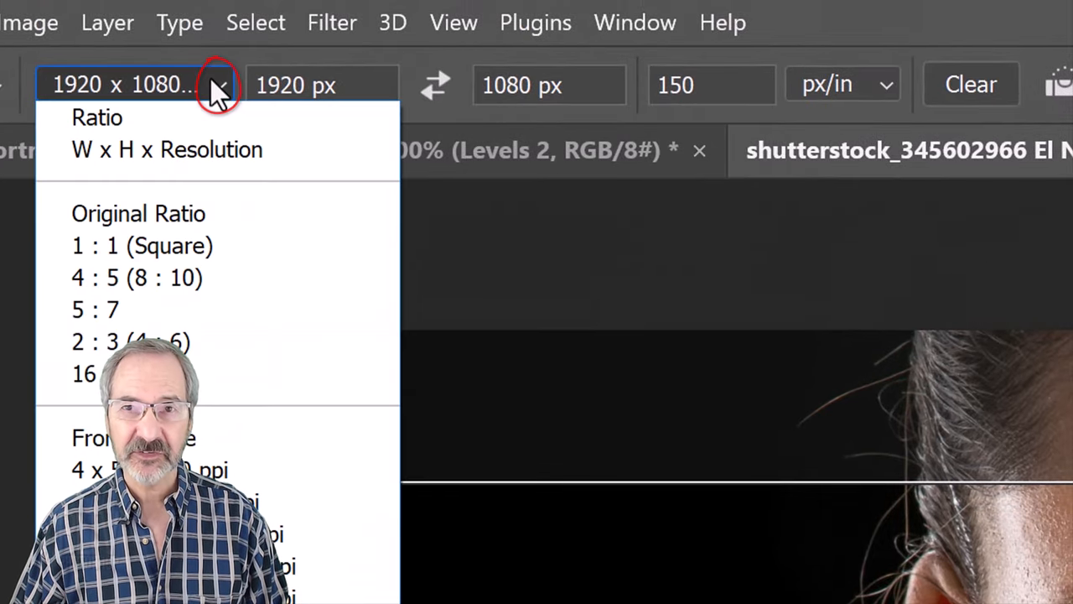
mouse_move(147, 161)
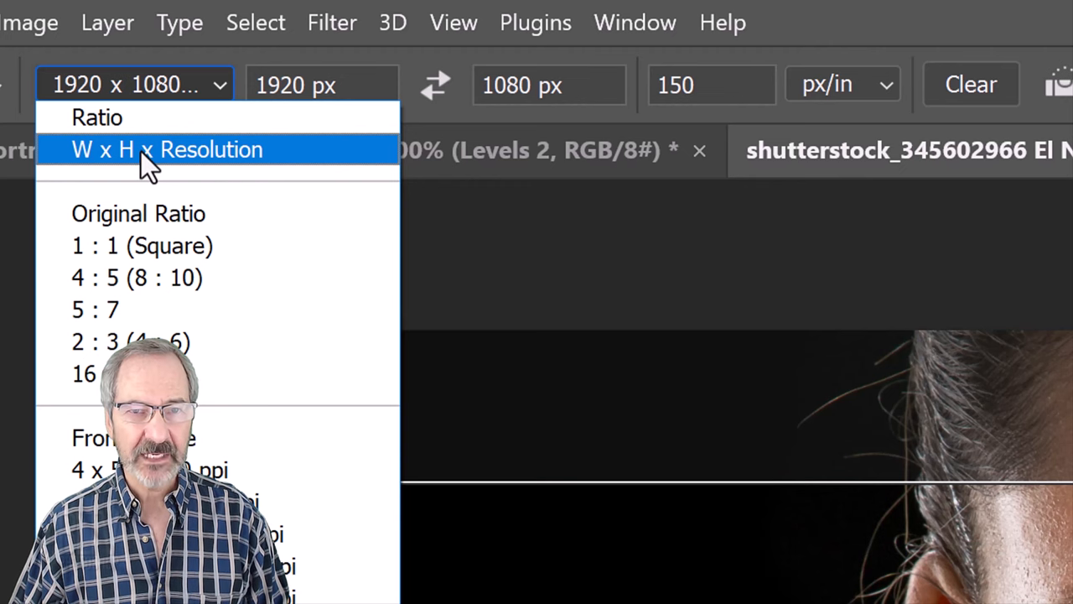
click(164, 149)
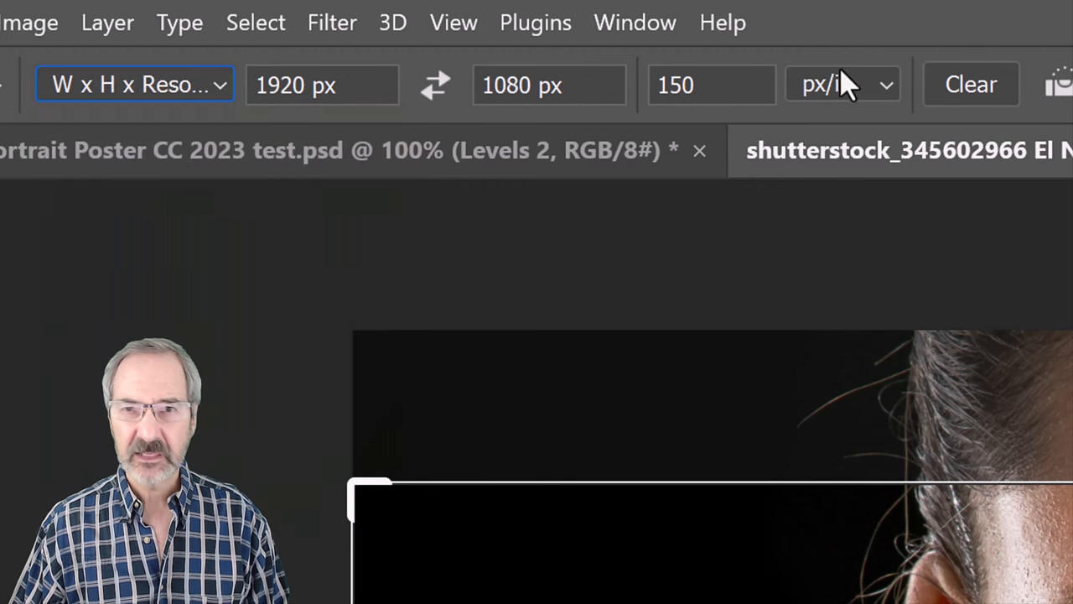
click(971, 84)
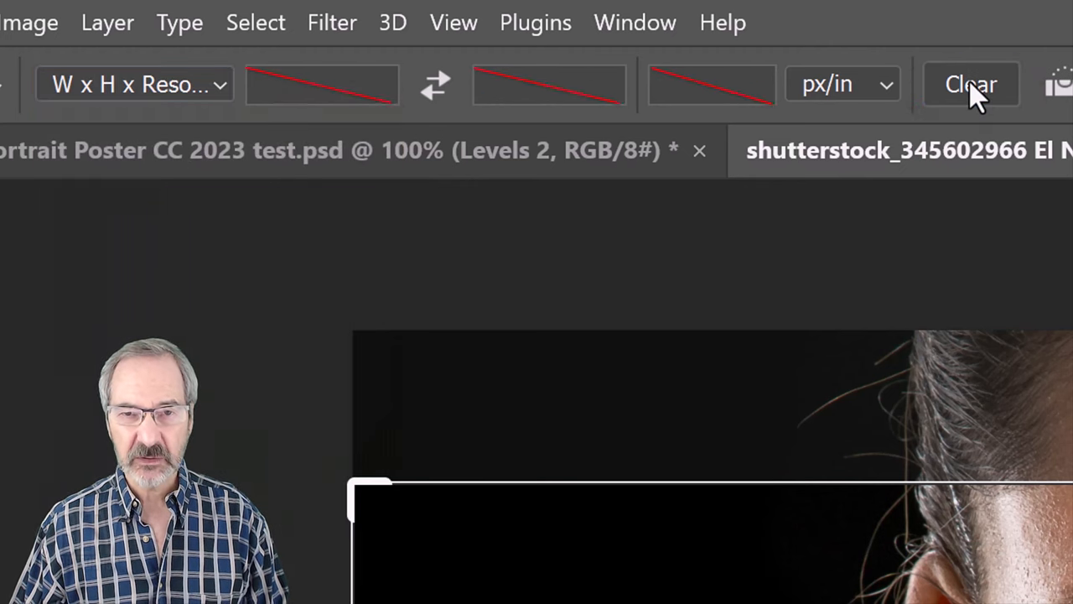
click(969, 84)
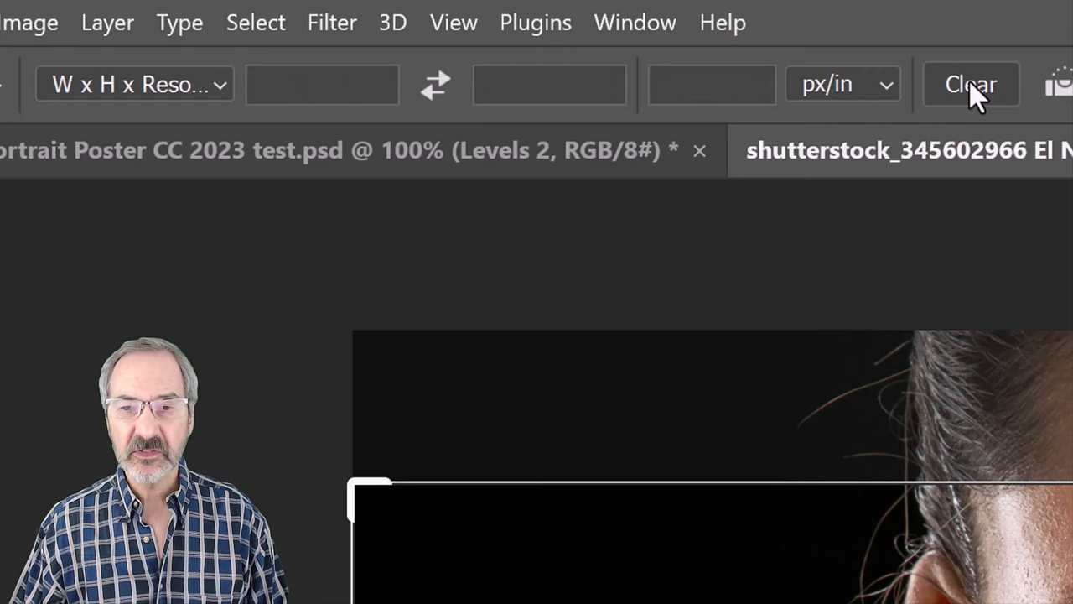
Step: Enter a 1200 px by 1200 px crop at 150 px/in resolution
click(321, 84)
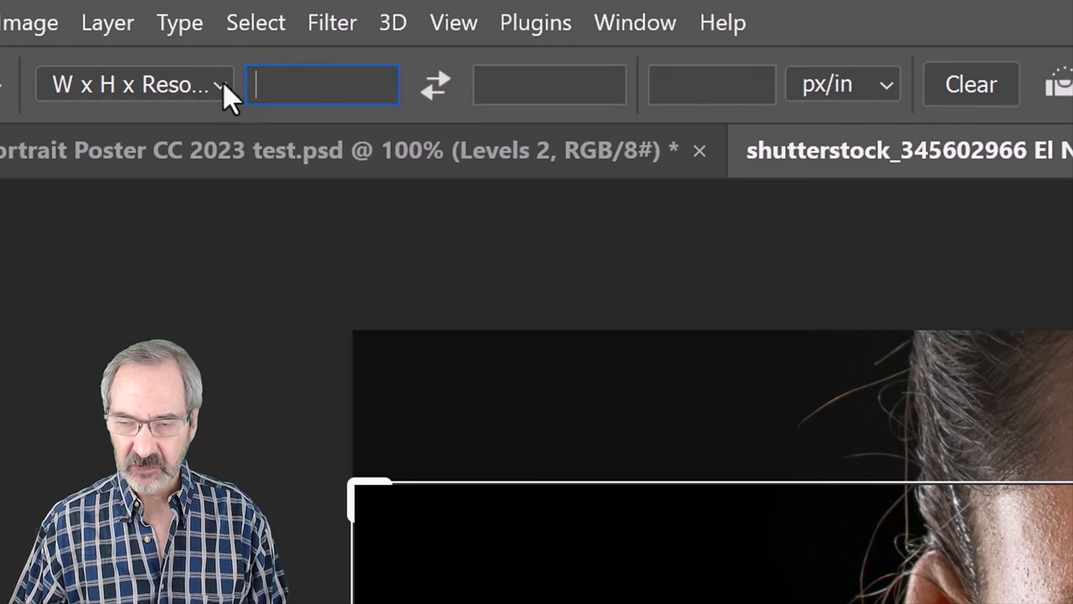
text(1200 px)
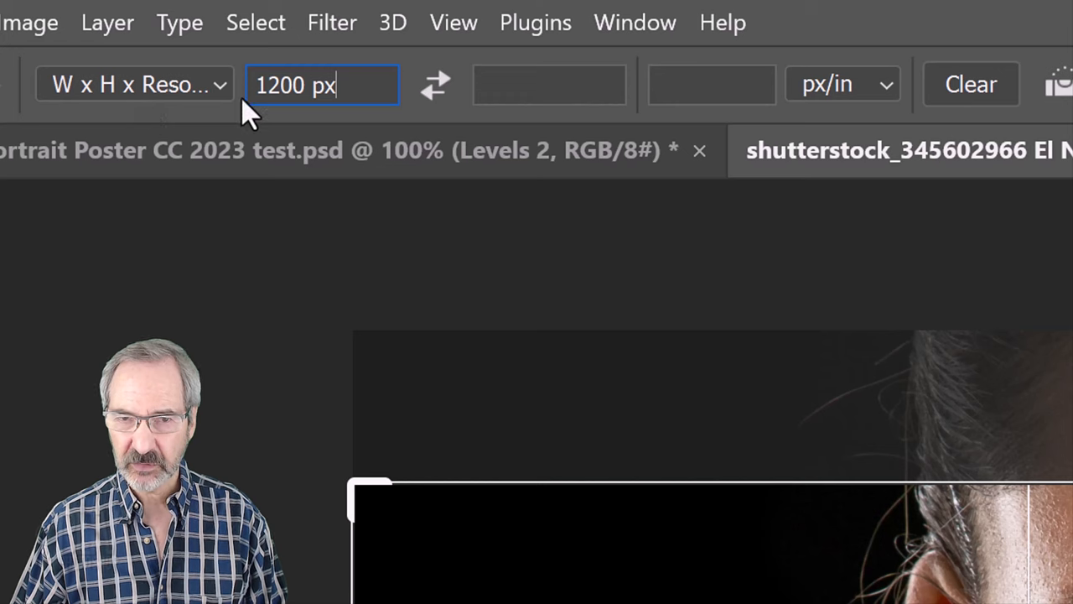
text(1200 px)
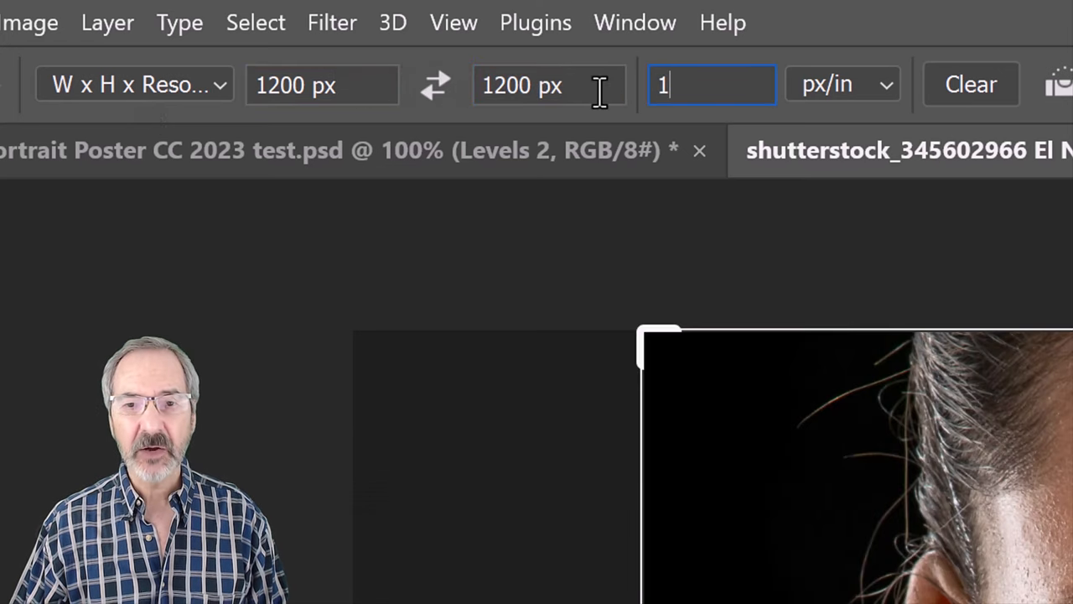
text(50)
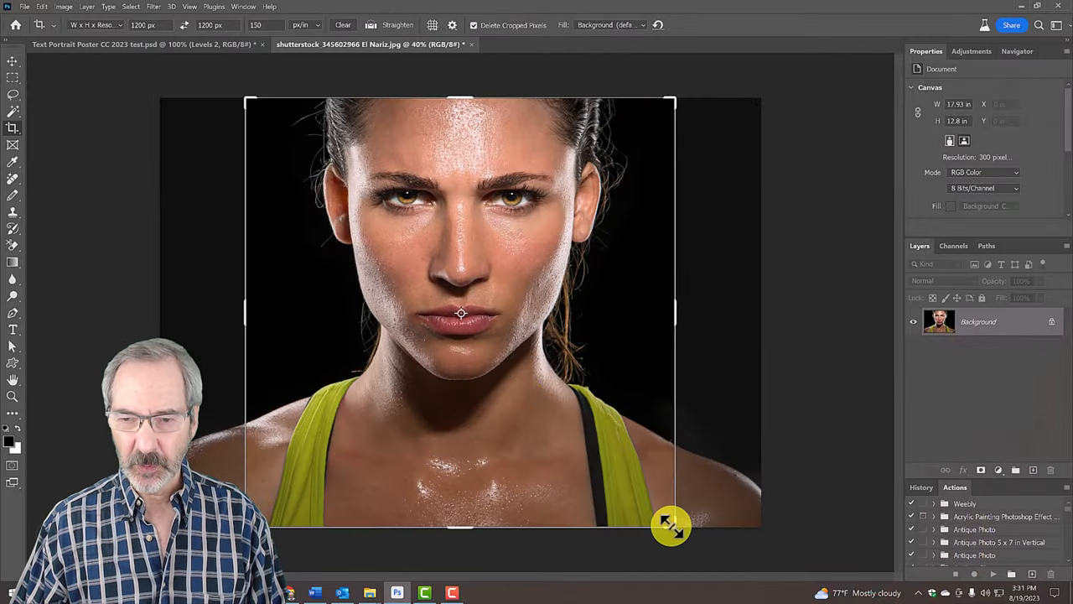
Step: Frame the face and shoulders in the square crop, commit it and fit the image on screen
drag(670, 526, 637, 486)
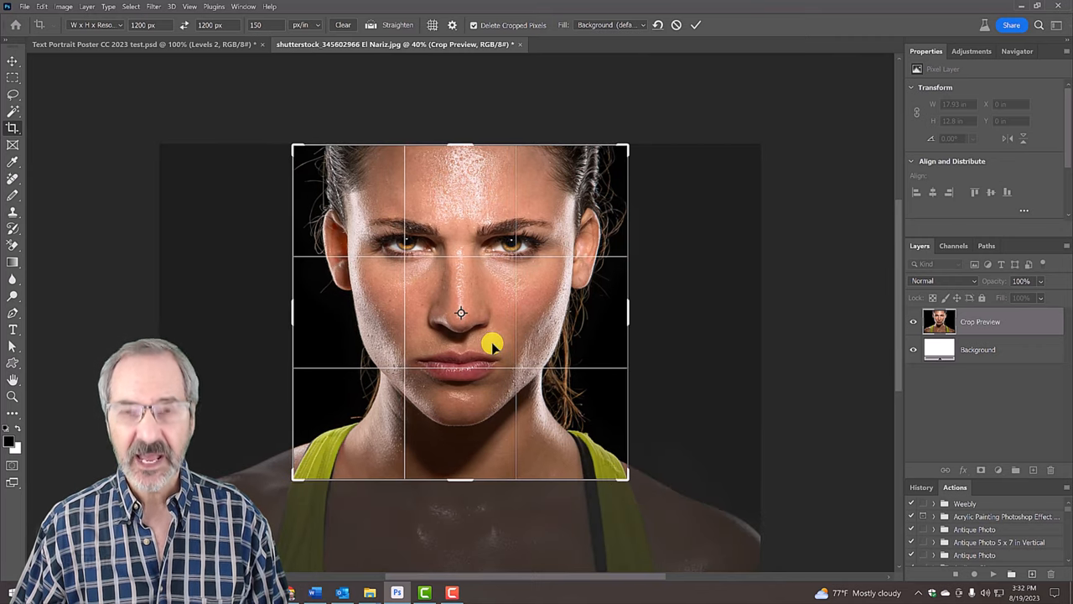
key(Enter)
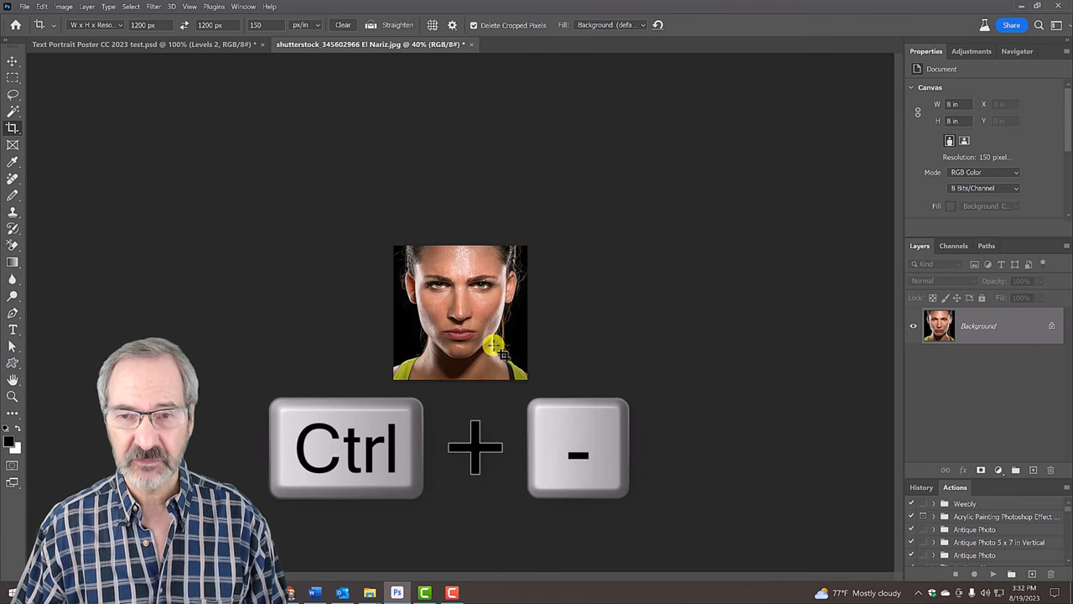
key(ctrl+plus)
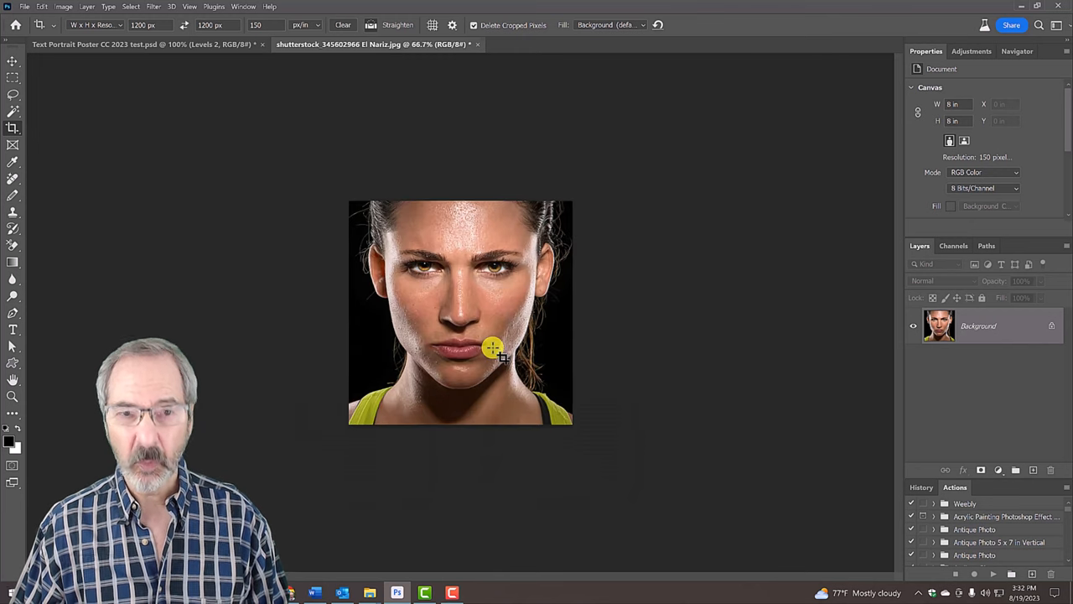
key(Ctrl+0)
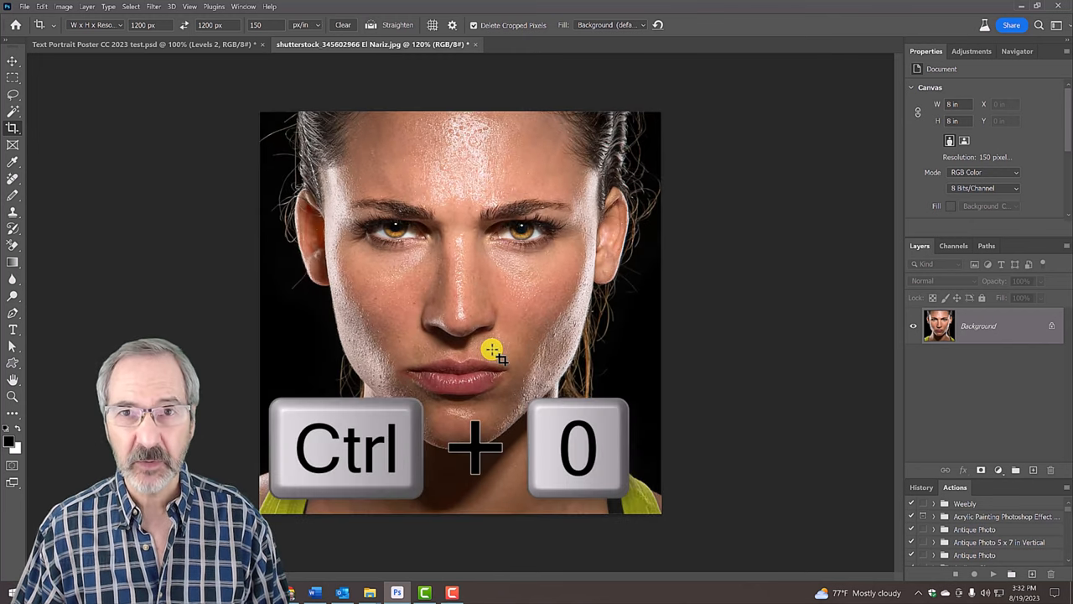
key(ctrl+0)
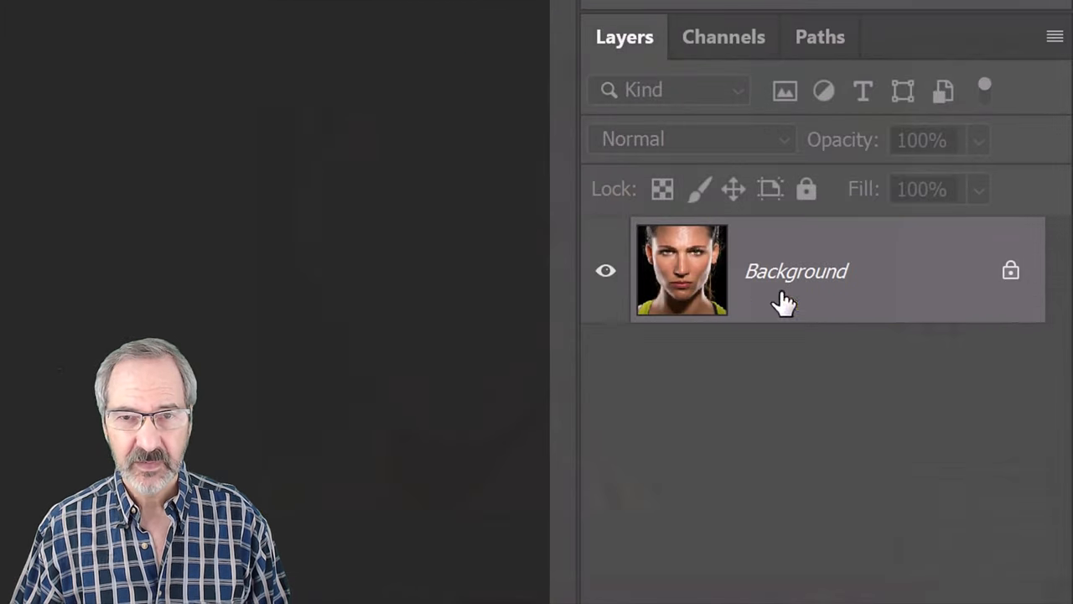
Step: Run the Remove Background quick action on the portrait layer to mask out the black backdrop
click(1013, 271)
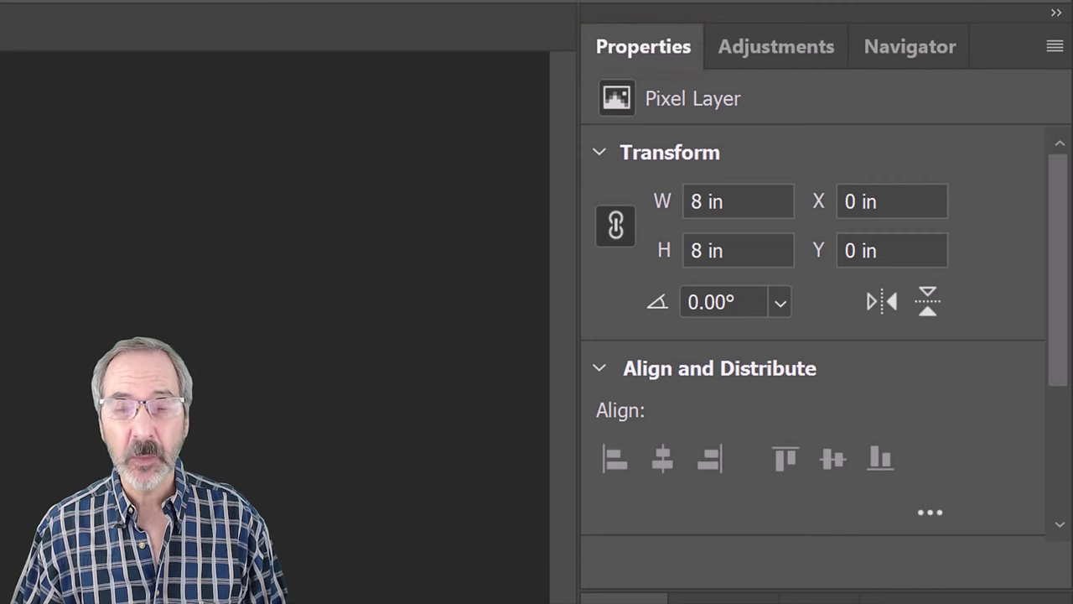
scroll(down, 3)
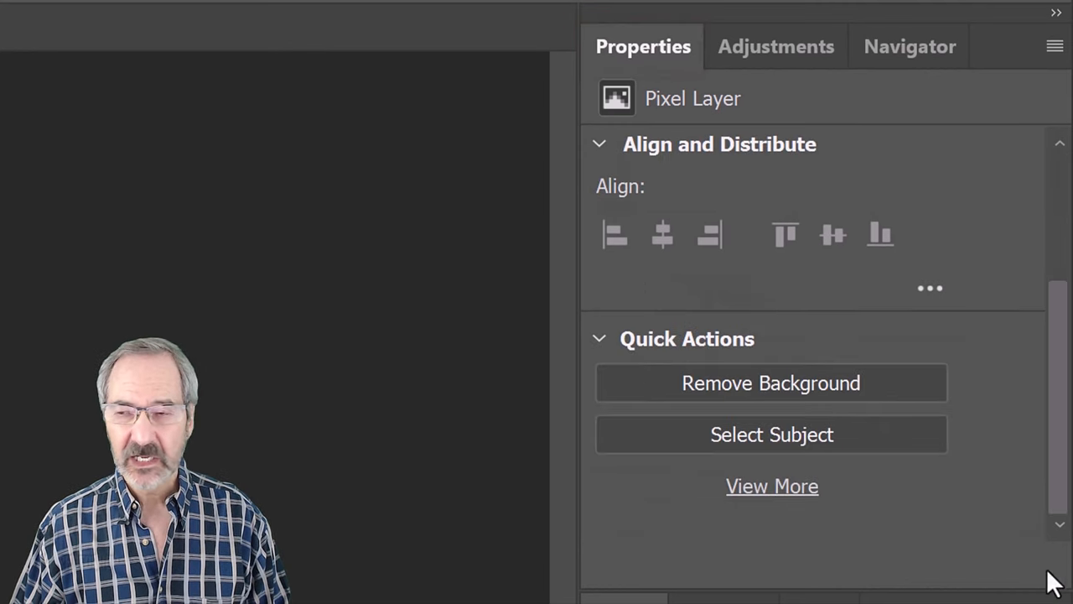
click(771, 382)
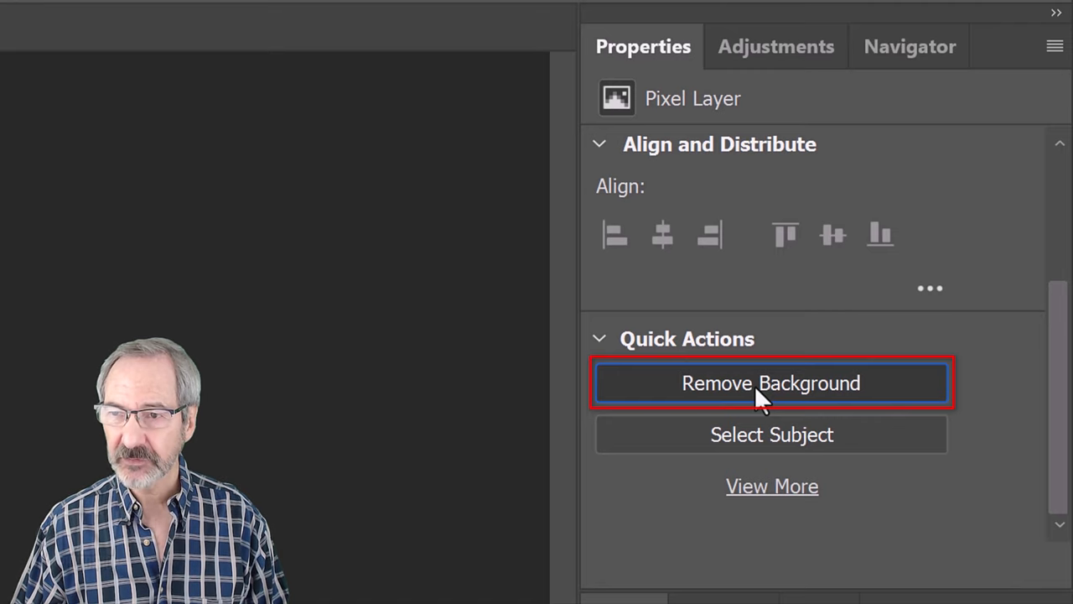
click(771, 382)
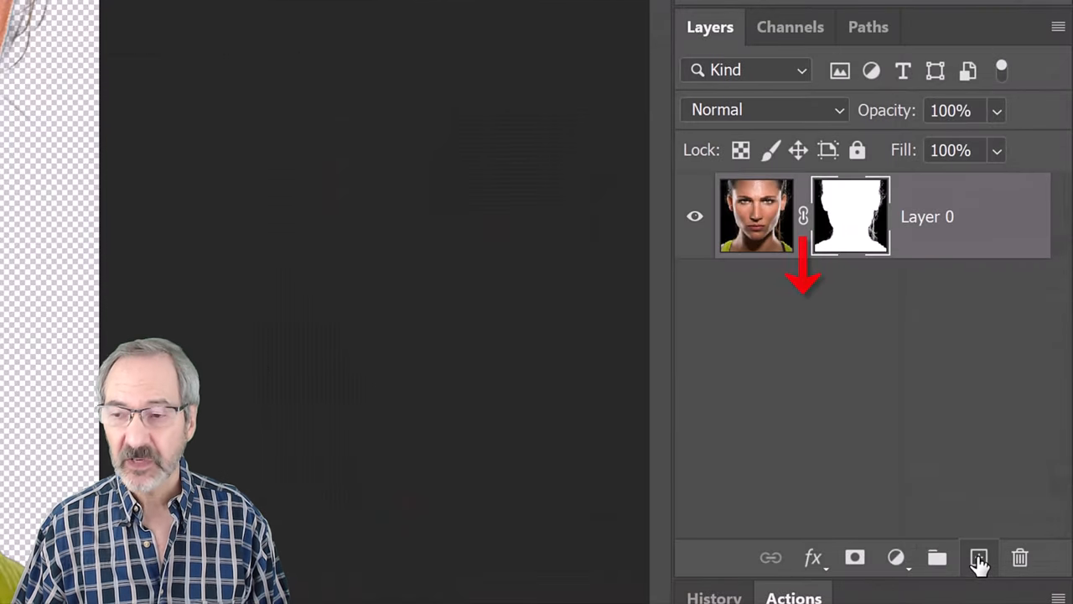
Step: Add Layer 1 beneath the cut-out and fill it with solid black
click(977, 560)
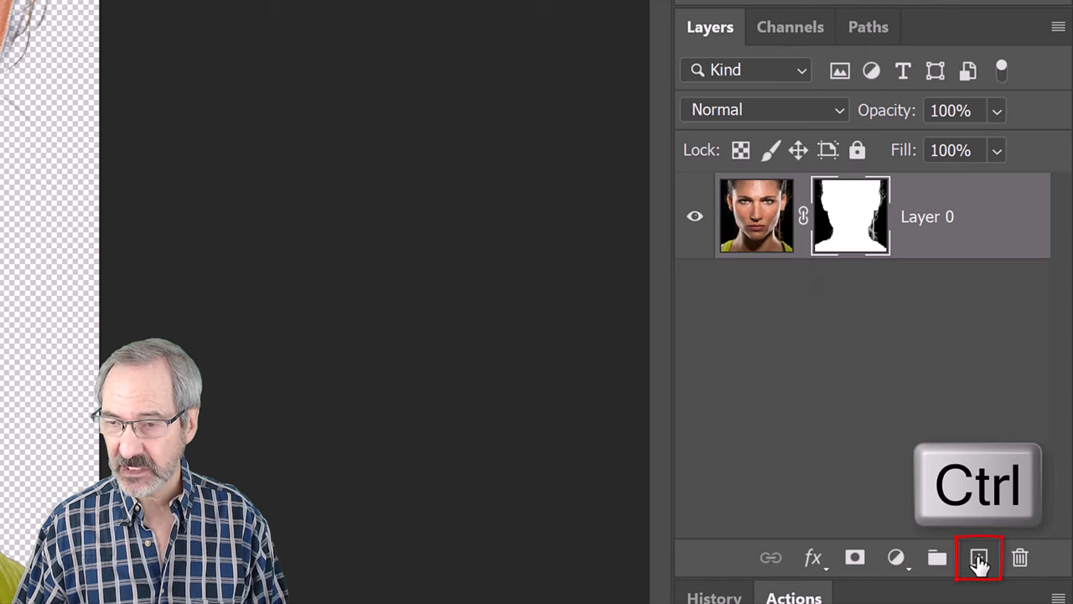
click(961, 560)
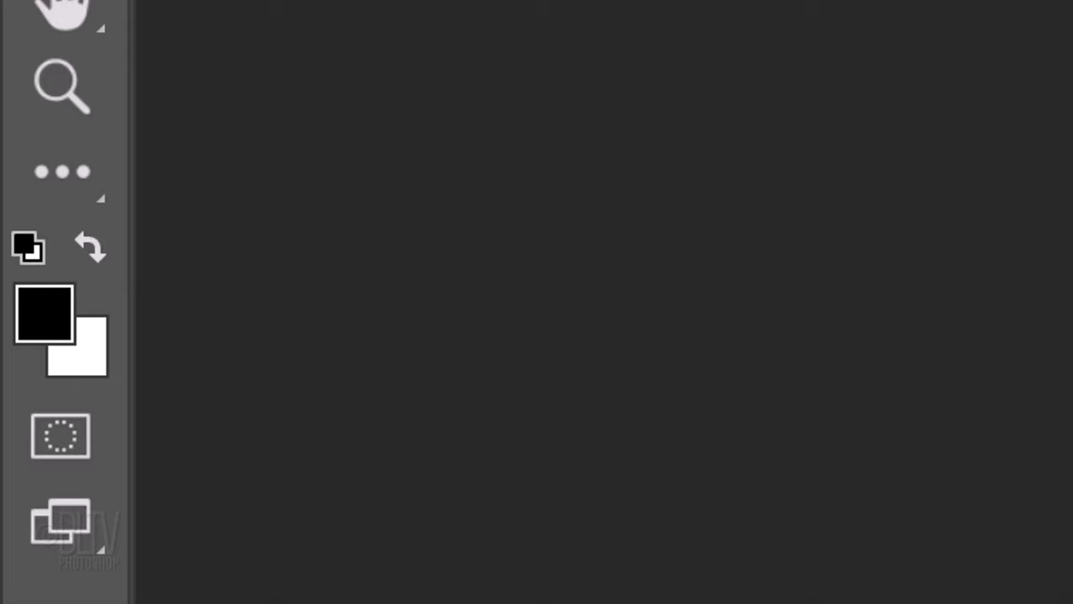
key(x)
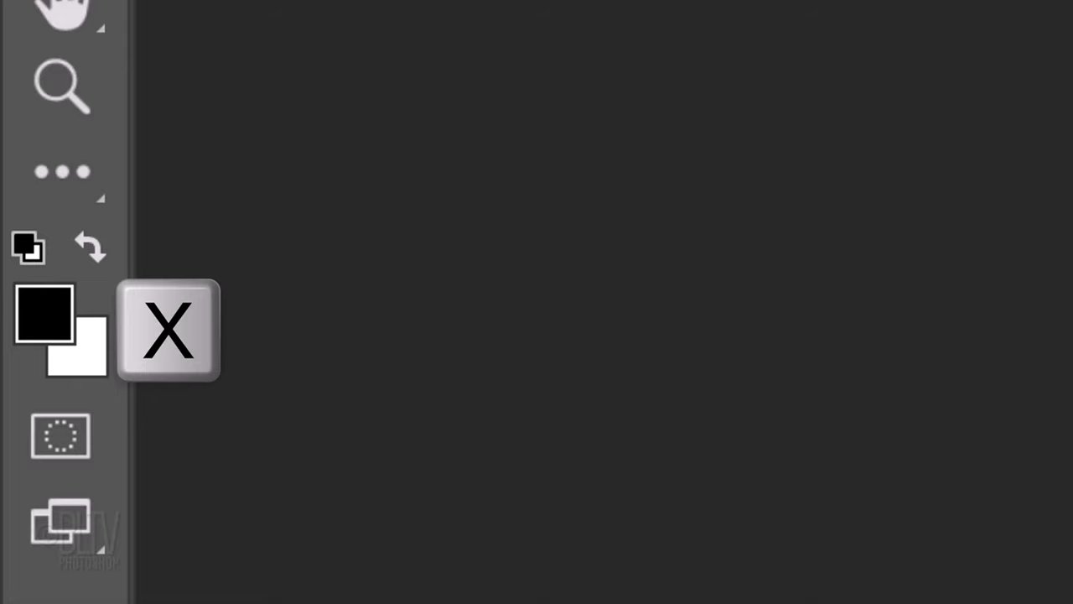
click(979, 556)
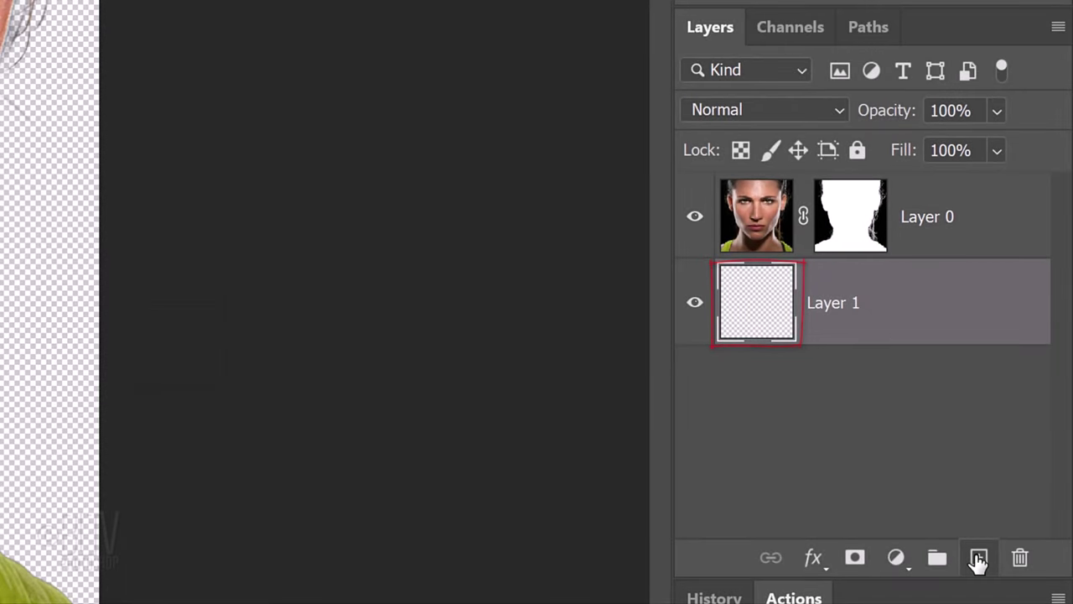
key(alt+Delete)
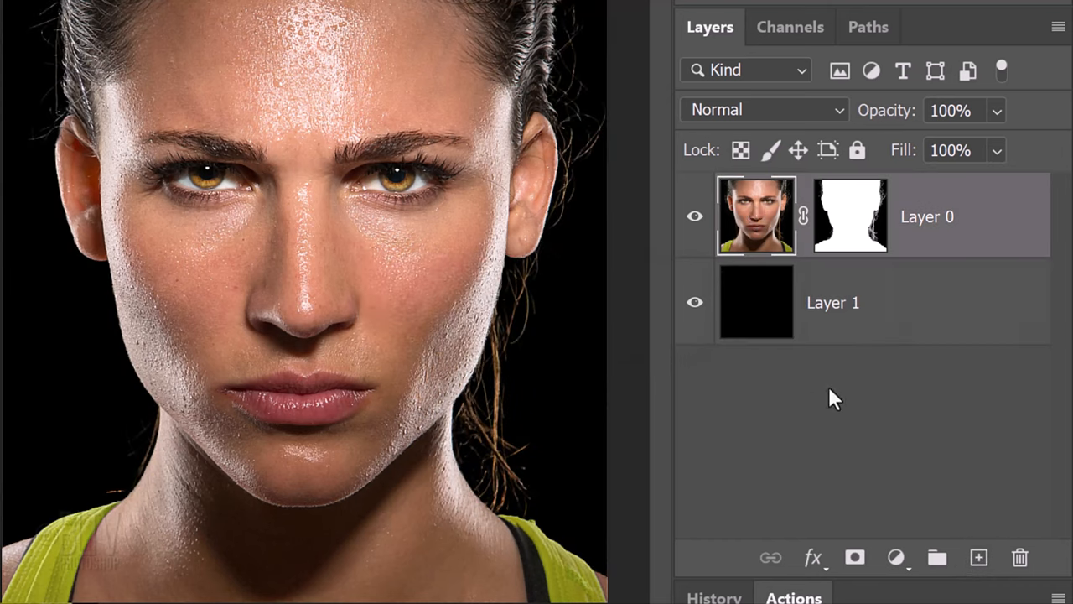
Step: Add a Black & White adjustment above the portrait using the High Contrast Blue Filter preset
click(902, 556)
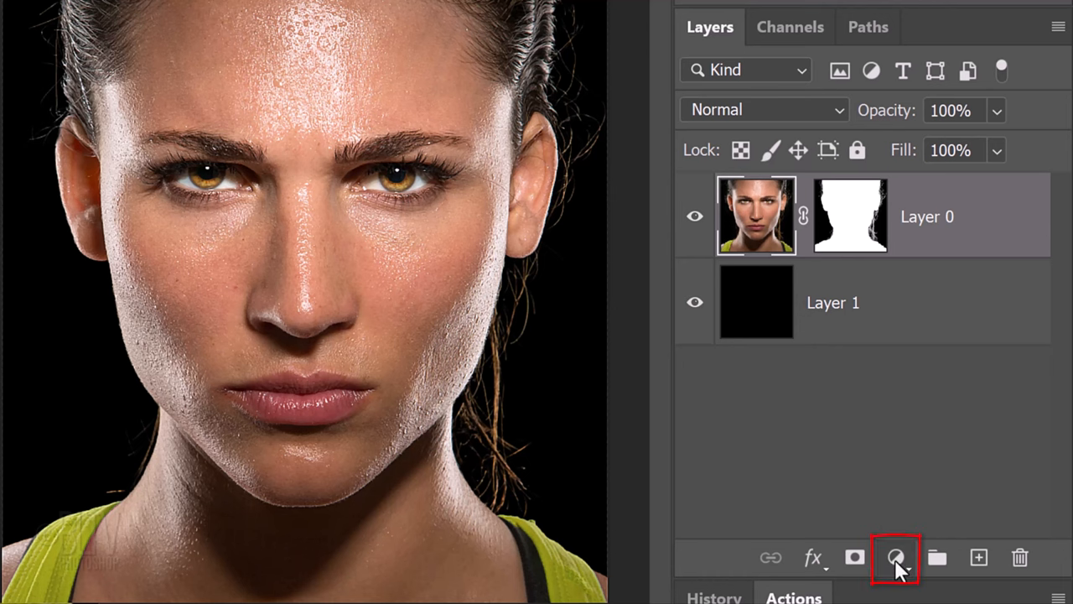
click(892, 558)
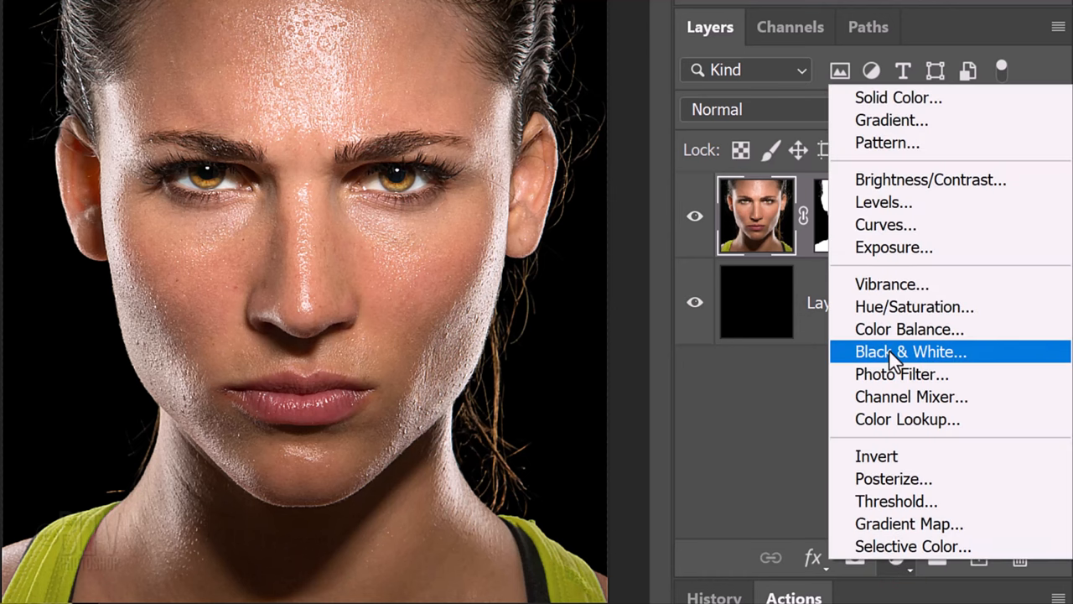
click(911, 352)
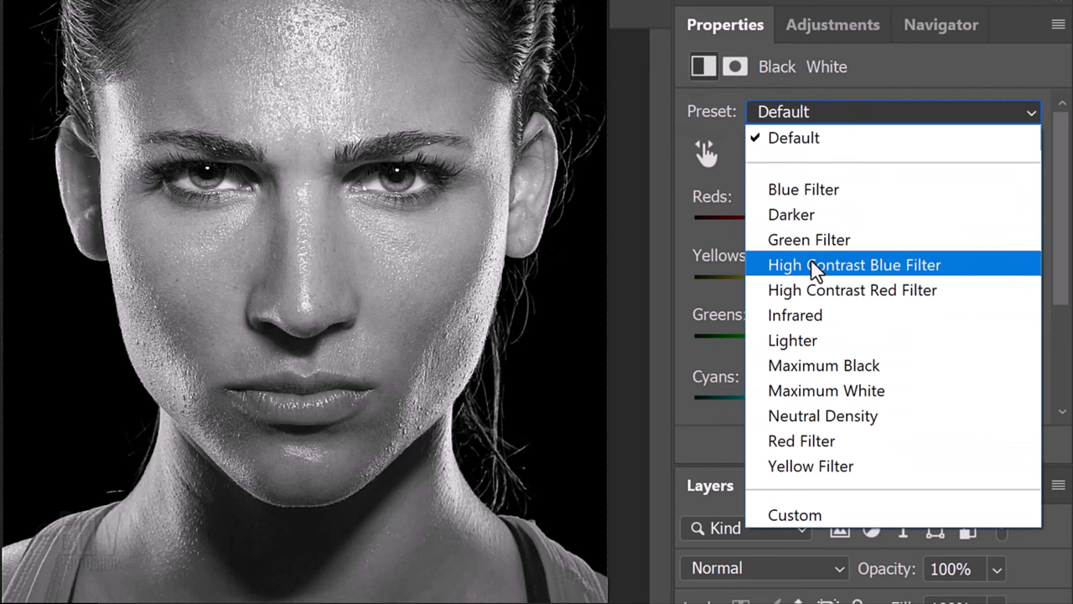
click(853, 265)
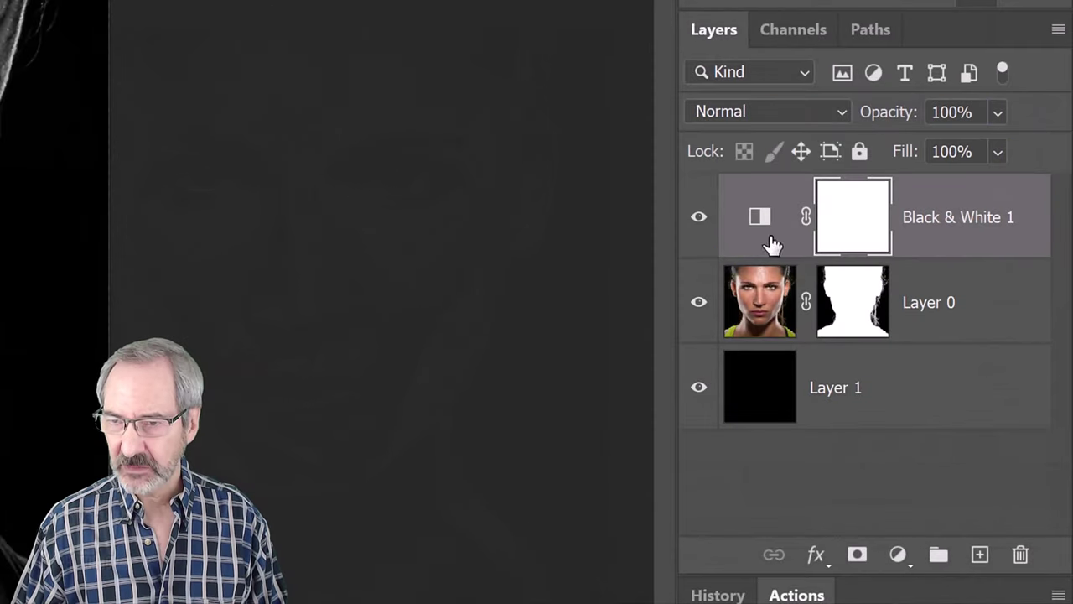
click(761, 302)
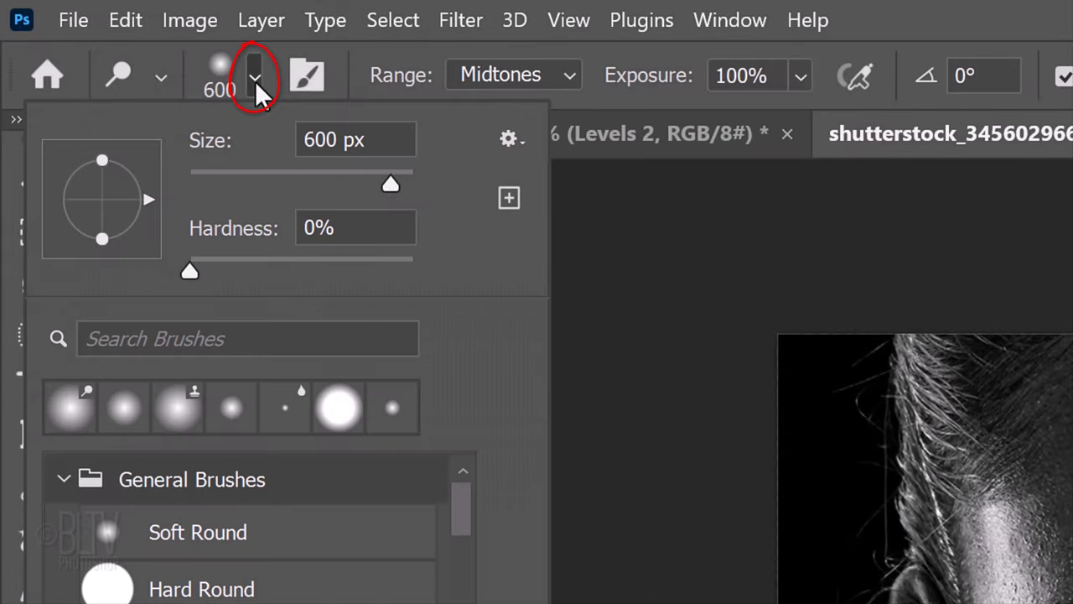
Step: Set the Dodge tool to a 600 px, 0% hardness brush on Midtones at 100% exposure
click(198, 531)
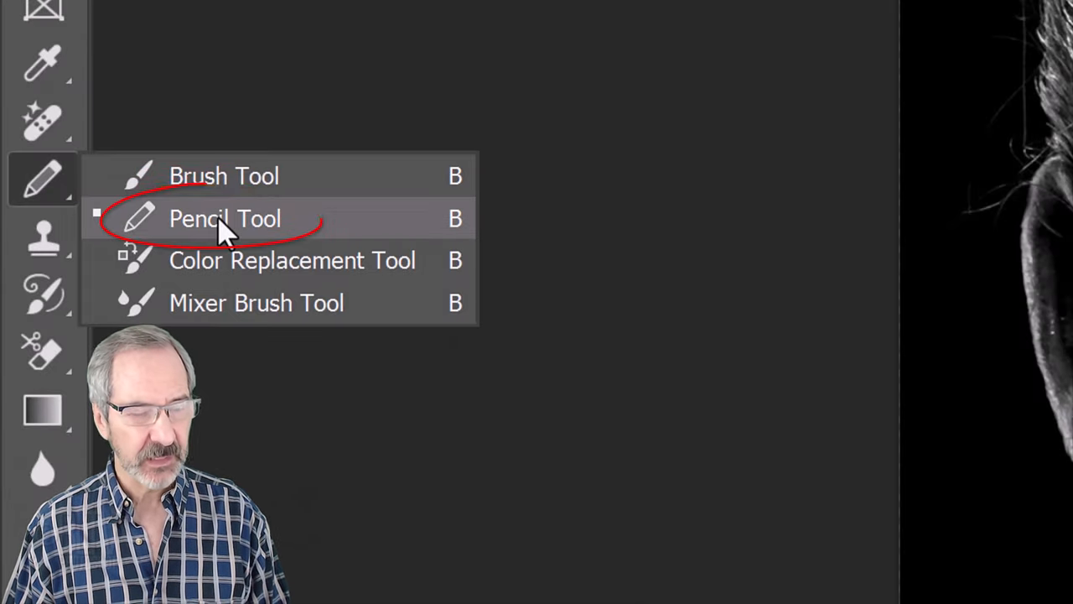
Step: Paint black over both eyes on the Black & White 1 mask with the Pencil tool
click(224, 218)
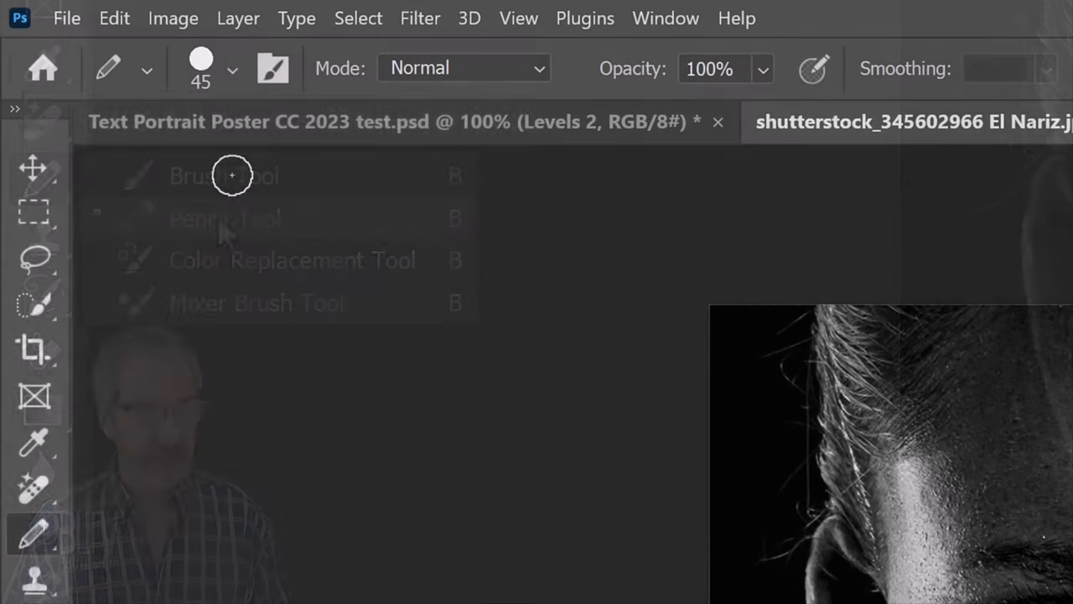
click(231, 69)
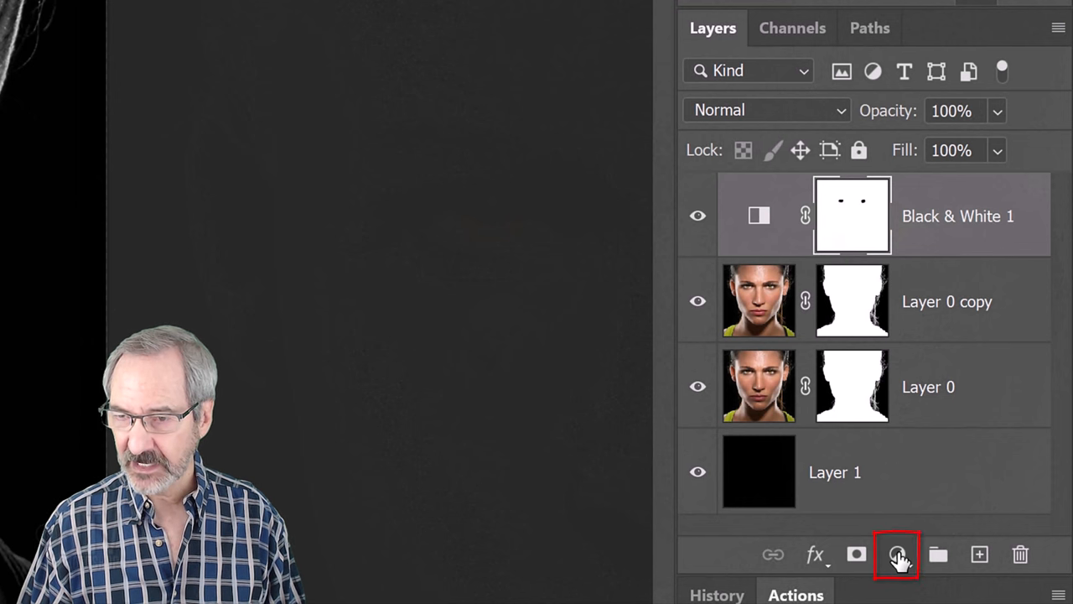
Step: Add a Solid Color fill layer set to cyan #00FFFC at the top of the stack
click(894, 553)
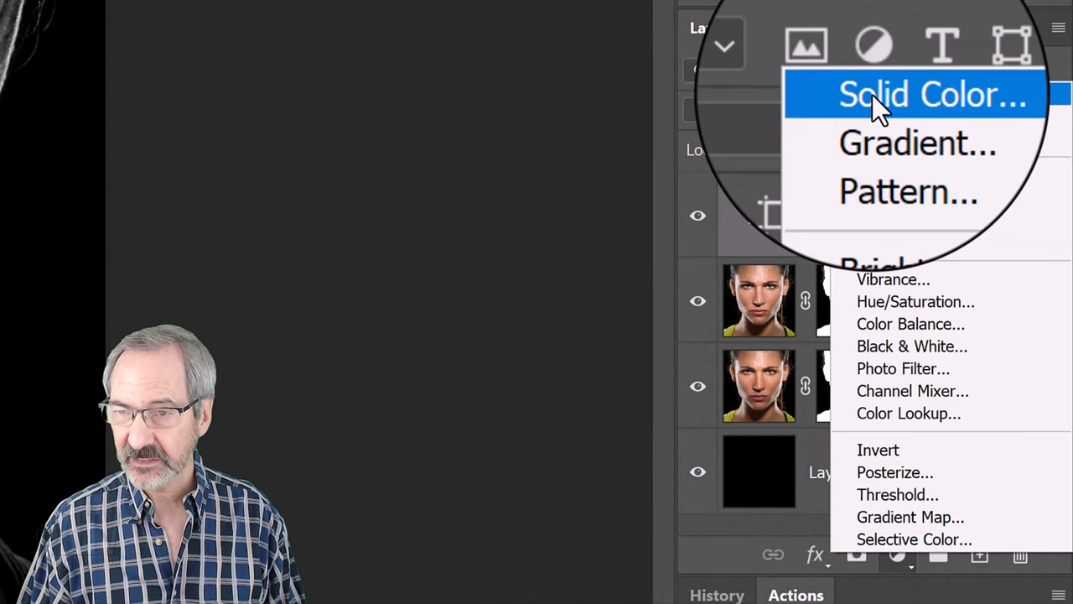
click(929, 93)
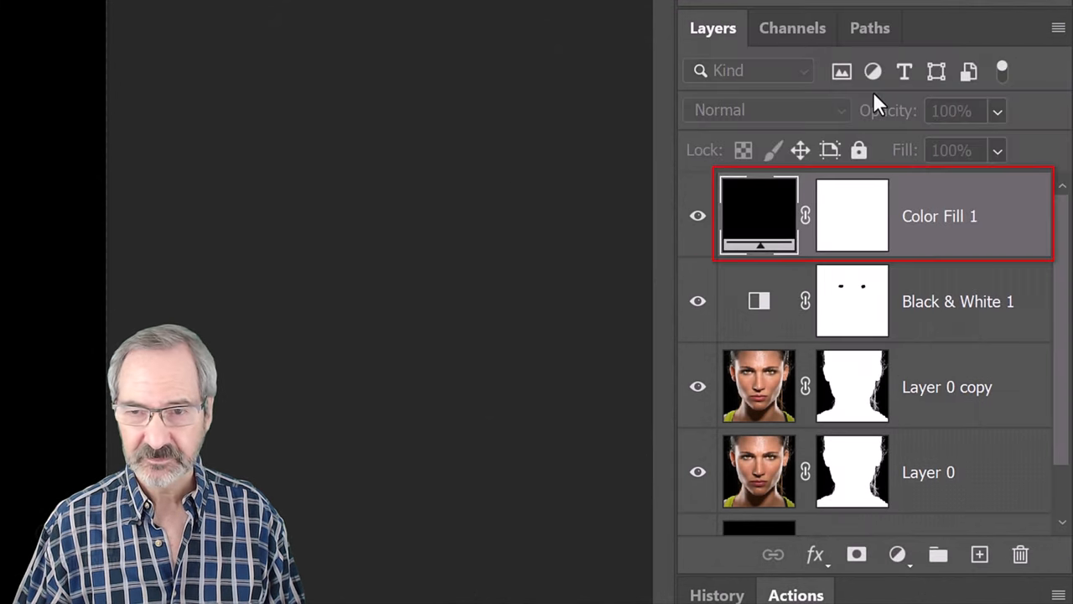
double_click(756, 215)
text(00FFFC)
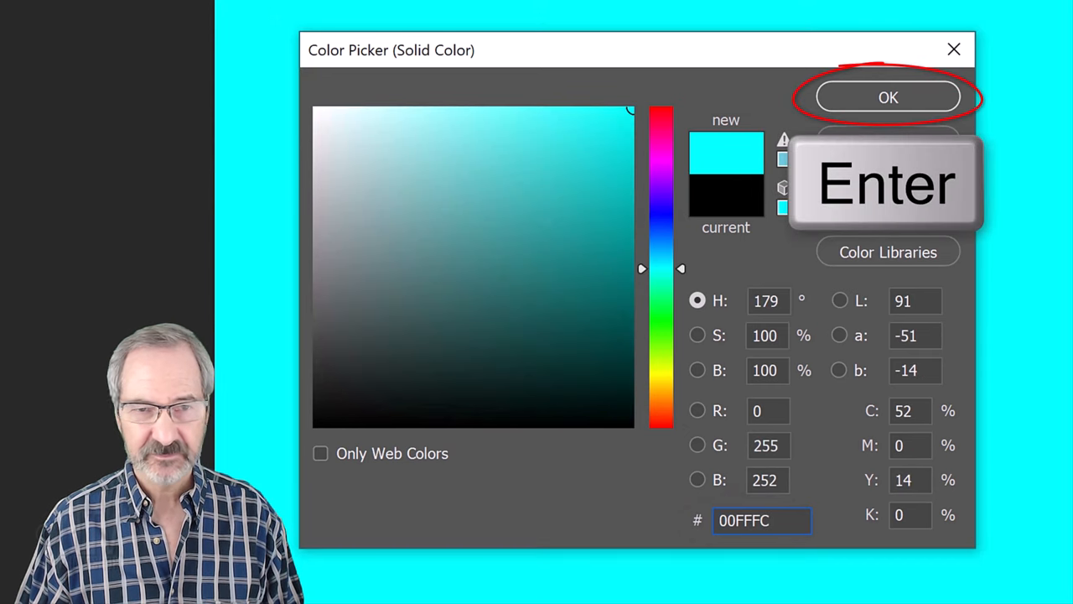
click(889, 96)
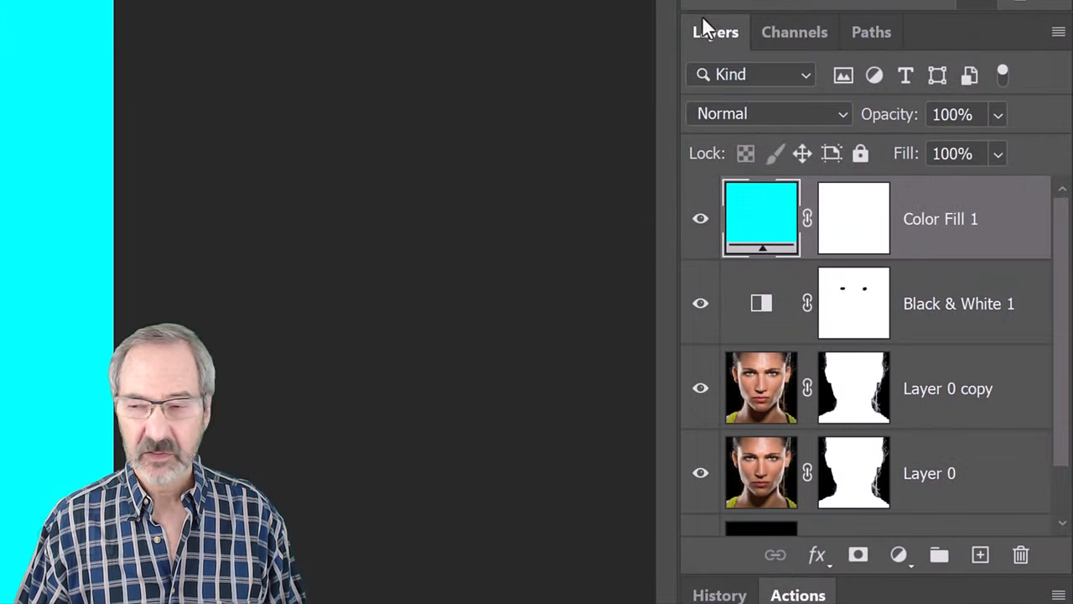
Step: Copy the eye mask onto Color Fill 1, replacing its mask, and invert it so only the eyes show cyan
click(851, 303)
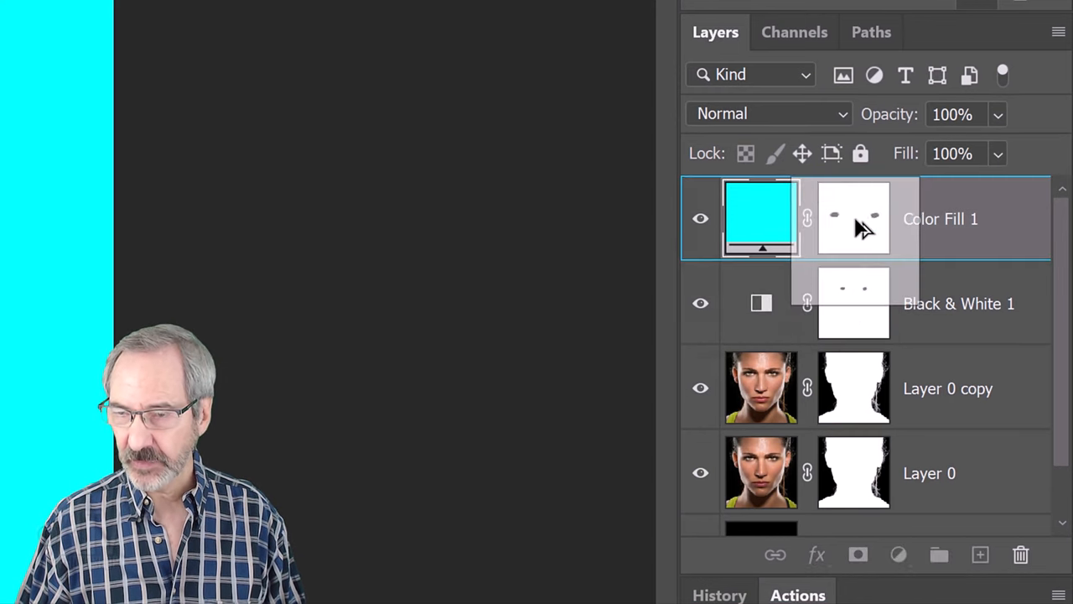
click(854, 218)
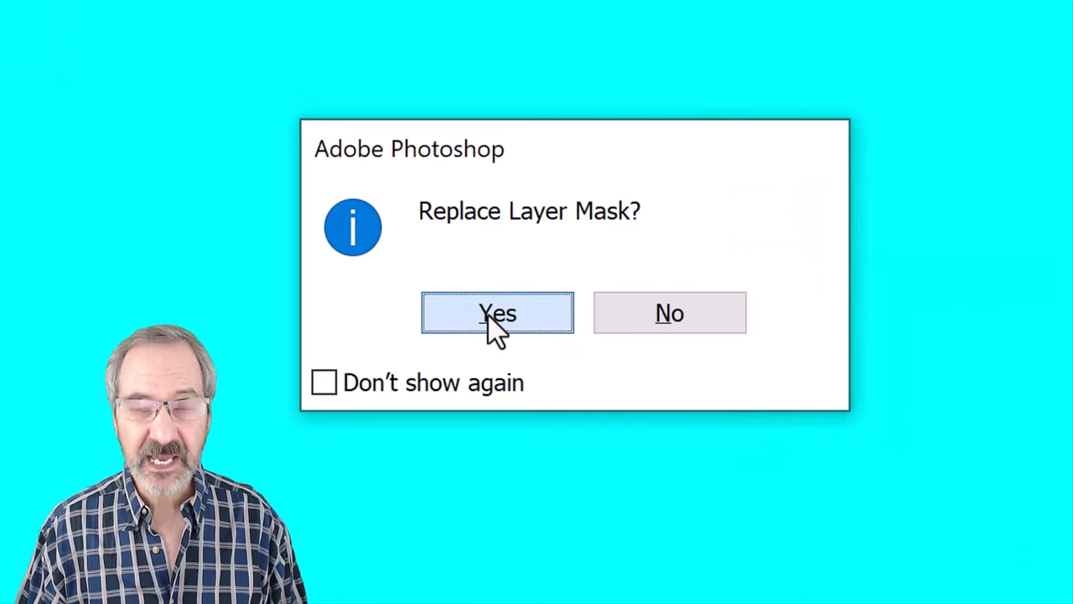
click(496, 314)
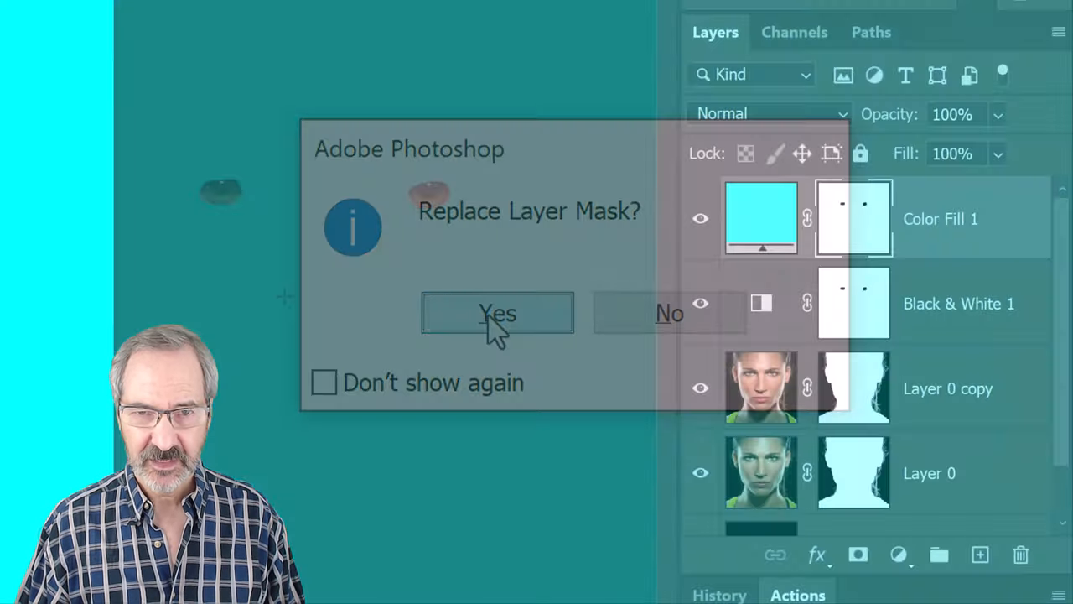
click(496, 313)
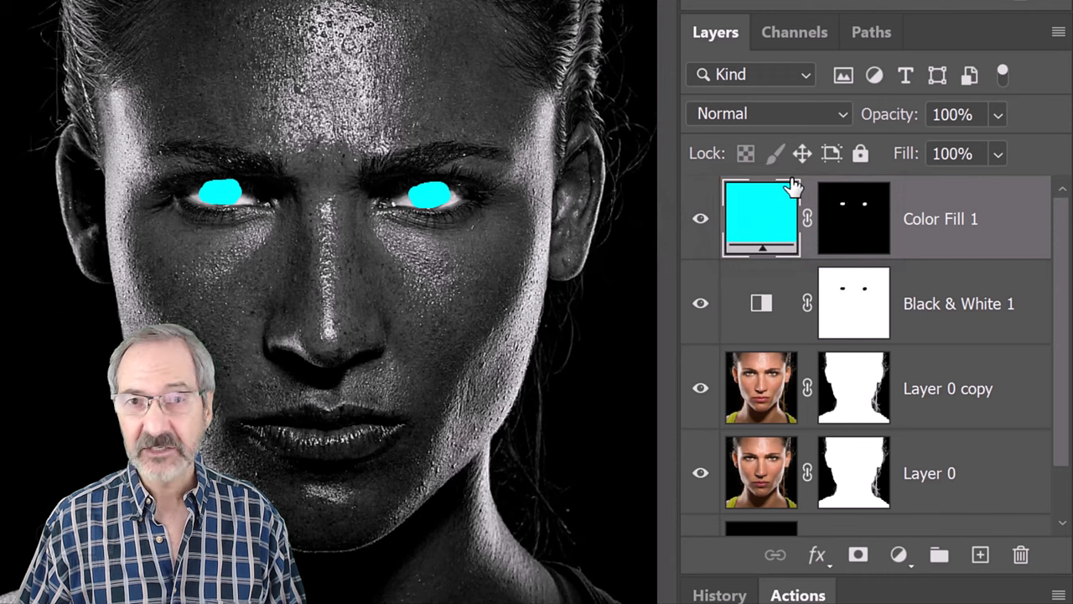
Step: Set Color Fill 1's blend mode to Hue so the irises turn cyan
click(768, 114)
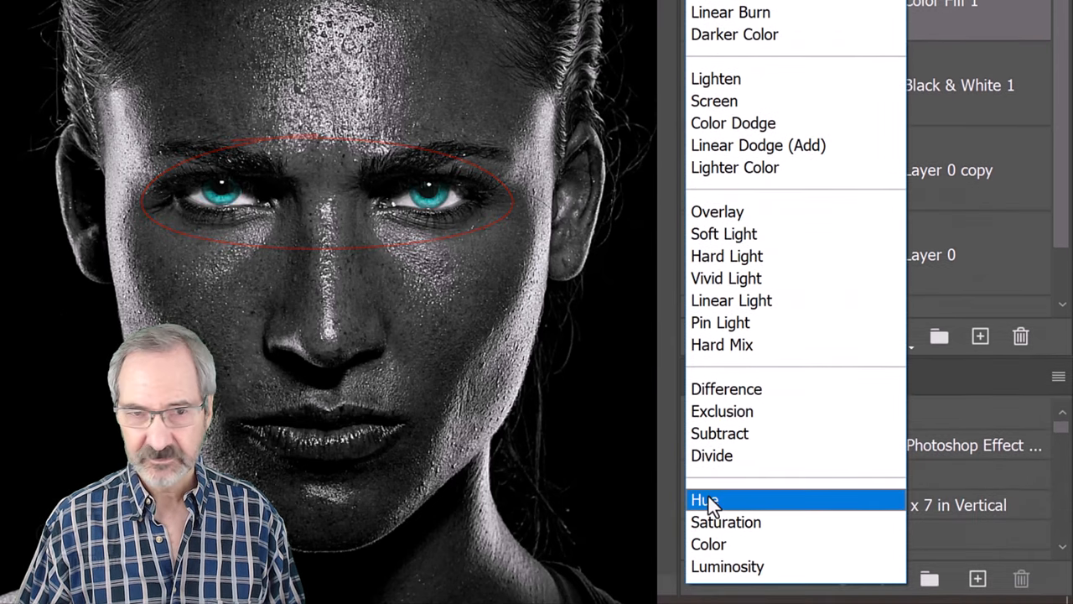
click(704, 499)
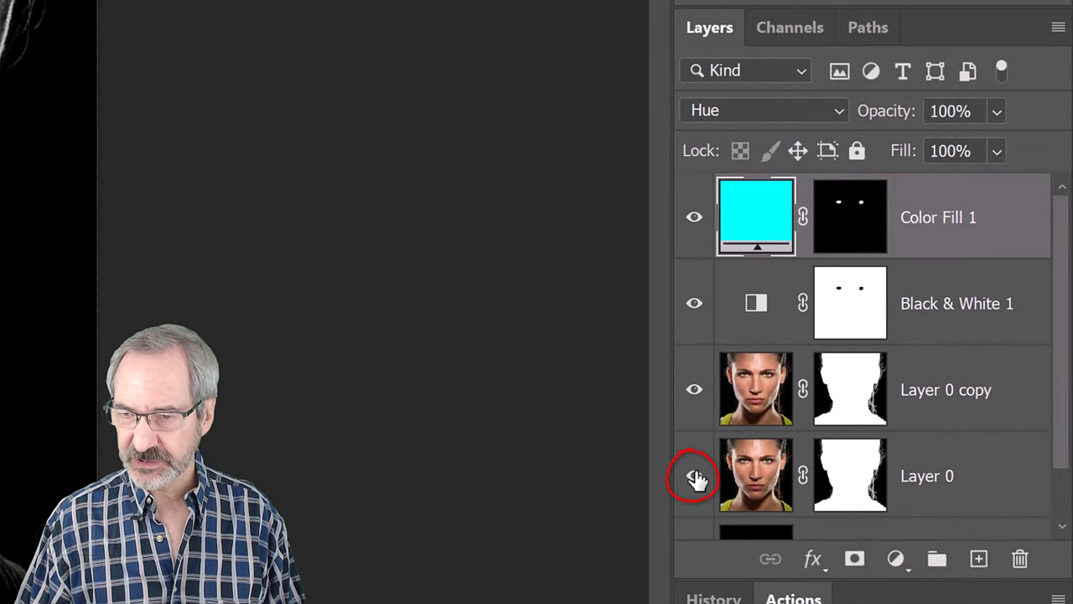
Step: Hide Layer 0, create an empty Layer 2 and solo its visibility for a transparent canvas
click(694, 476)
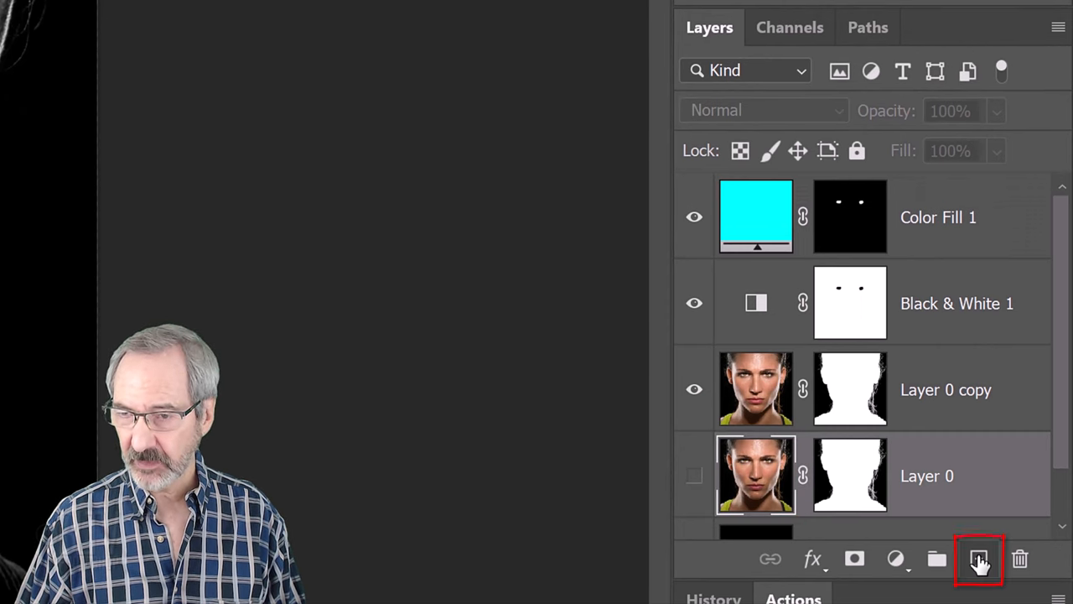
click(979, 556)
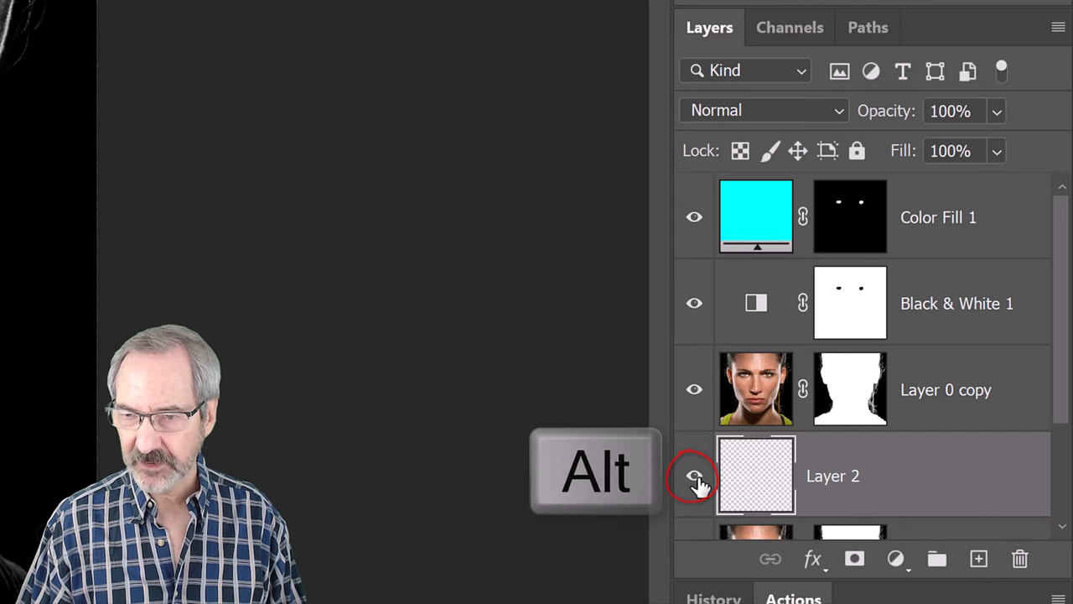
click(694, 476)
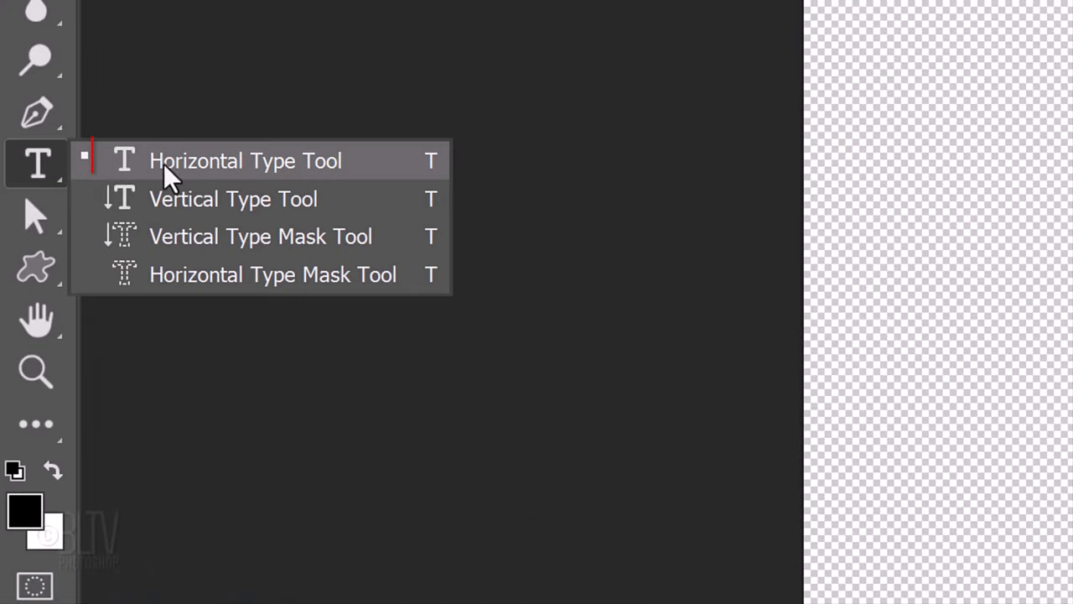
mouse_move(248, 171)
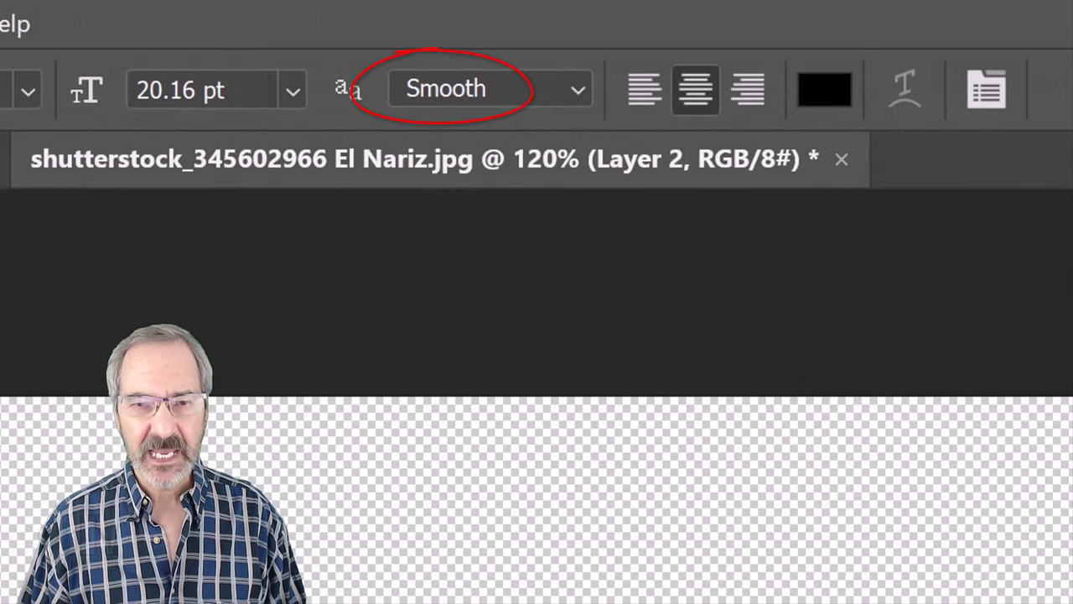
Step: Set the type anti-aliasing to Smooth for the 20 pt centred text
click(694, 91)
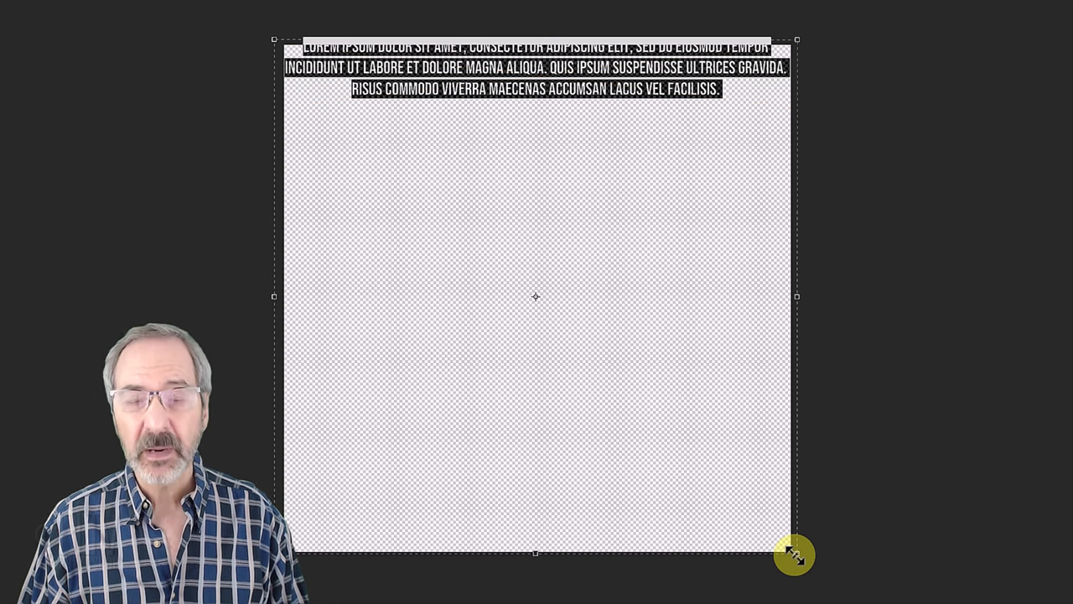
Step: Fill the paragraph box with repeated uppercase Lorem Ipsum text and commit it as a text layer
key(Ctrl+A)
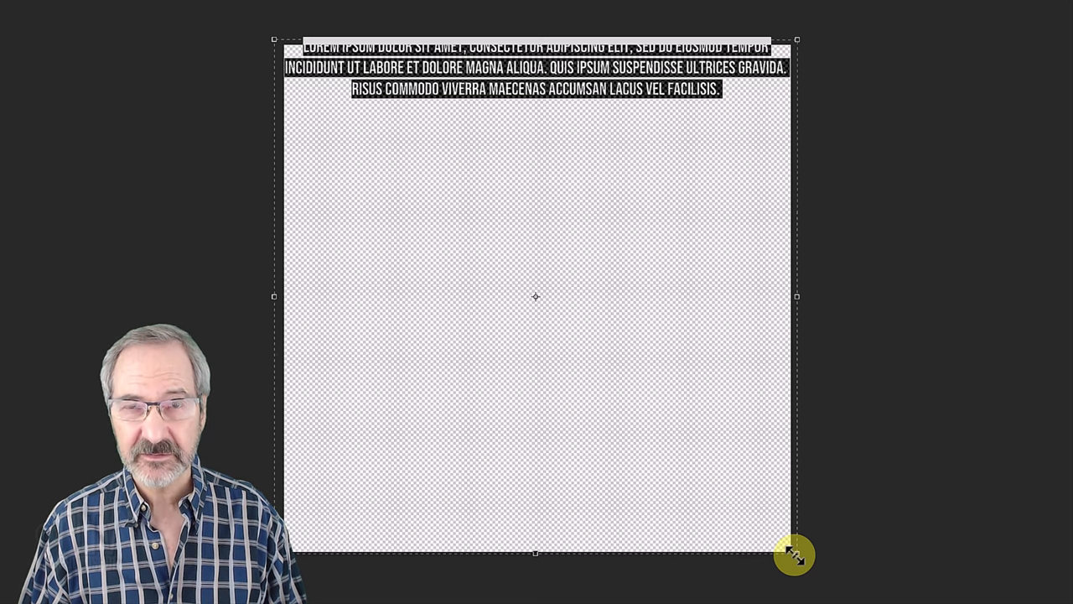
key(Ctrl+V)
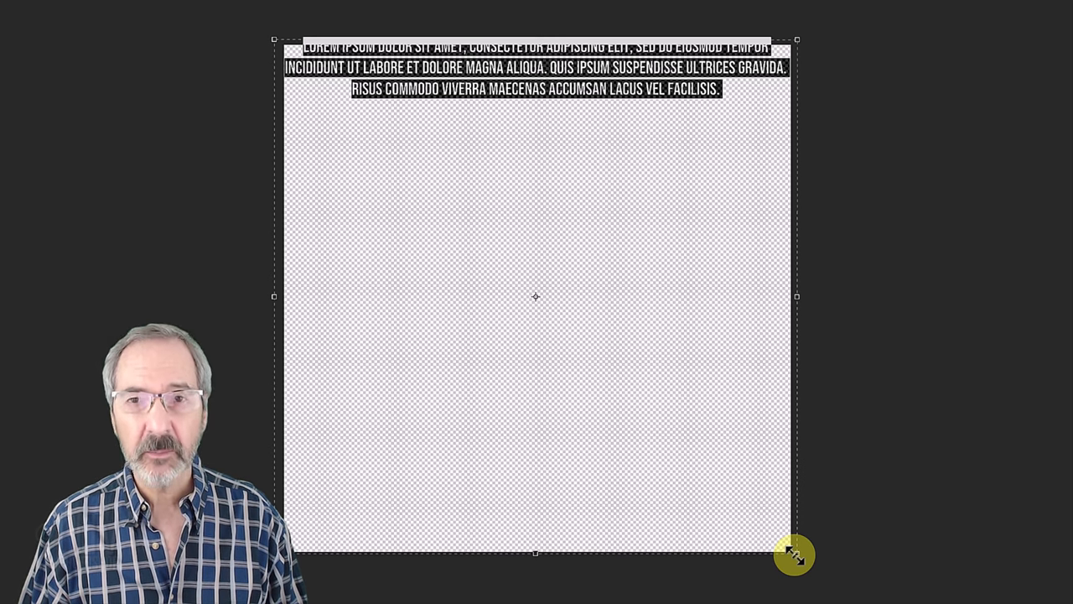
key(ctrl+c)
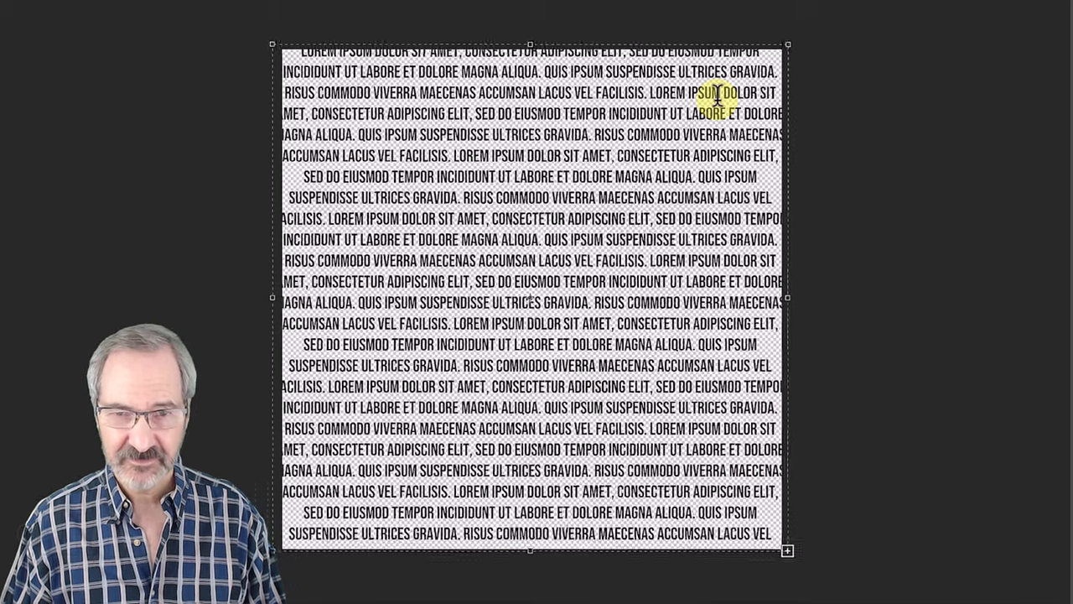
click(584, 31)
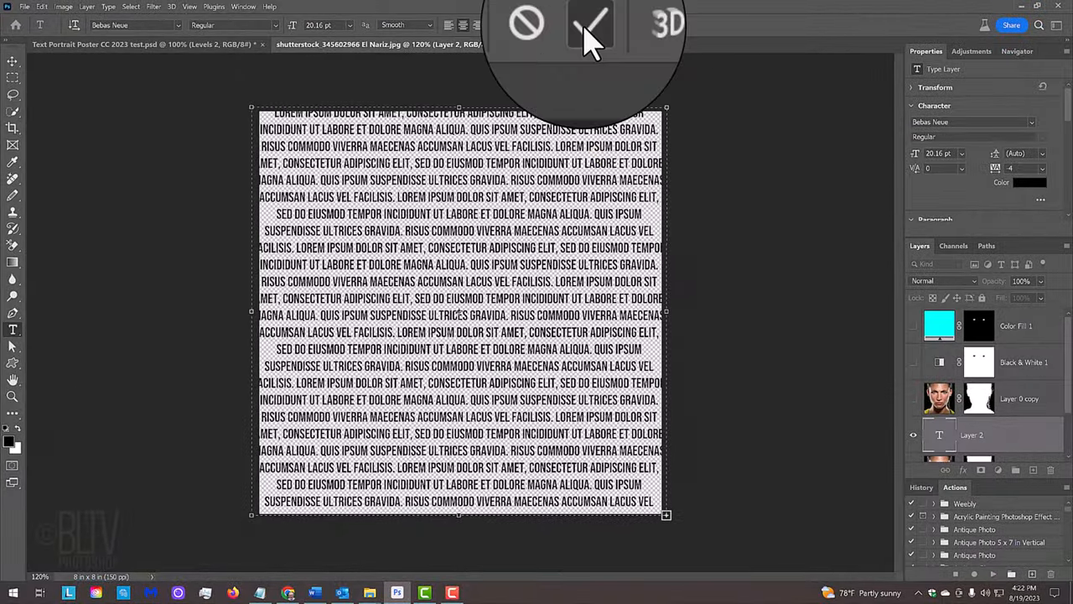
click(585, 30)
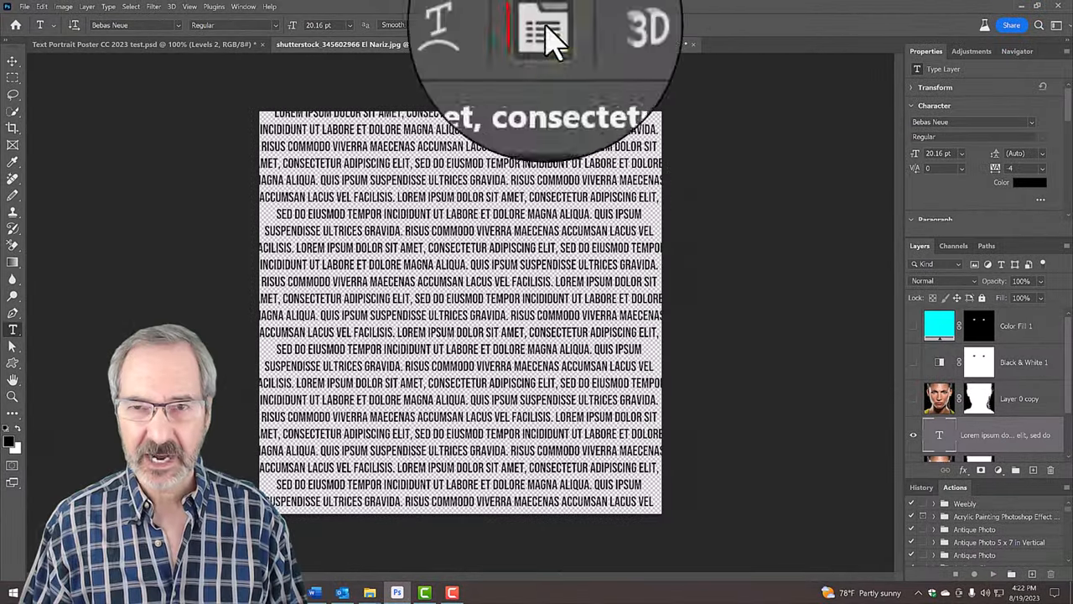
Step: Show the hidden layers and clip the Layer 0 copy portrait to the Lorem Ipsum text layer
click(536, 23)
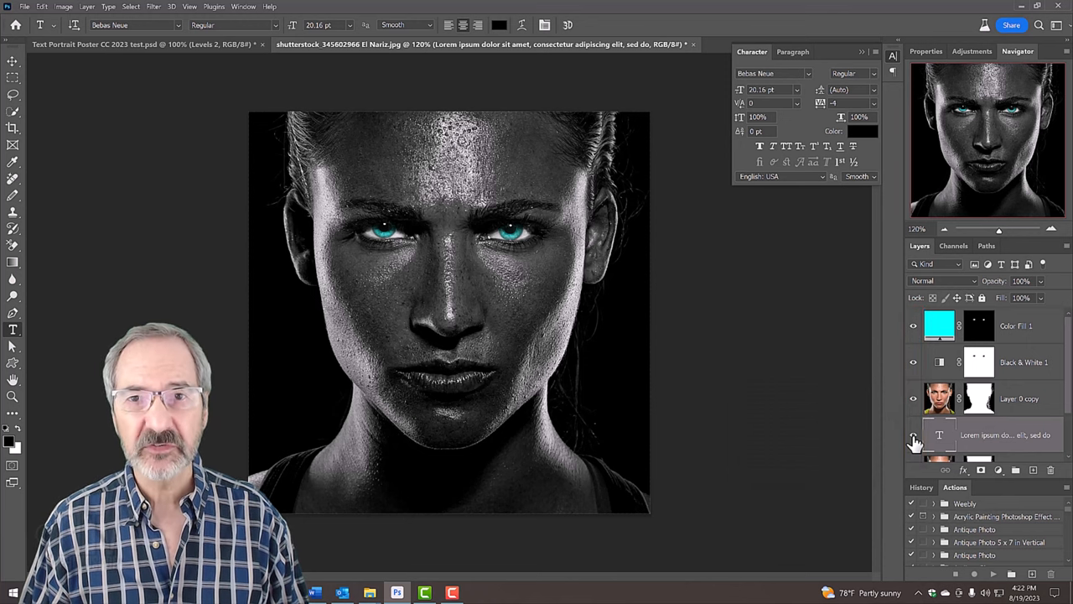
click(912, 434)
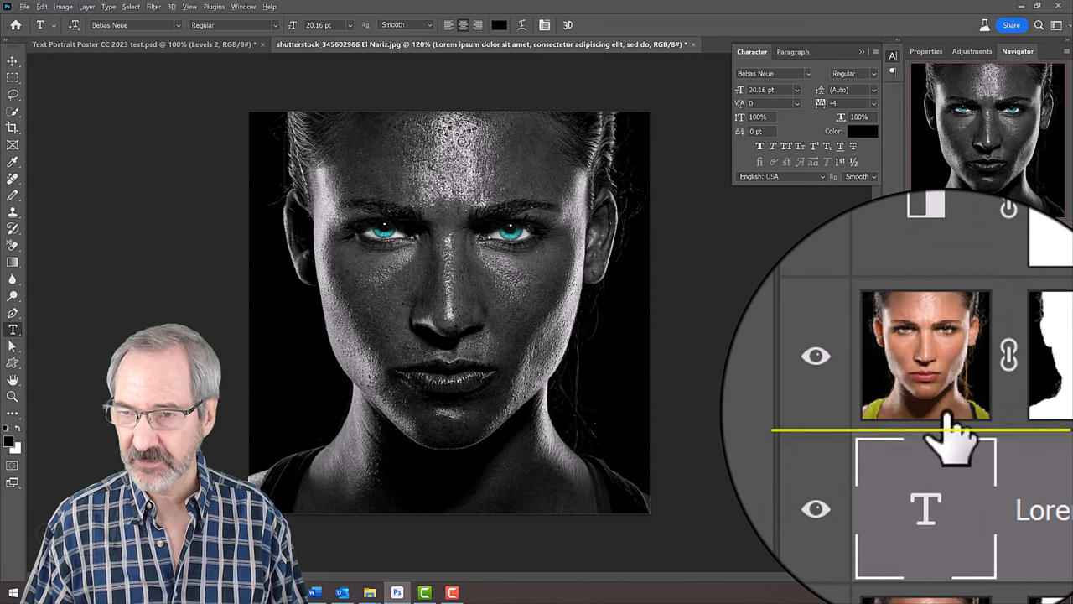
key(Alt)
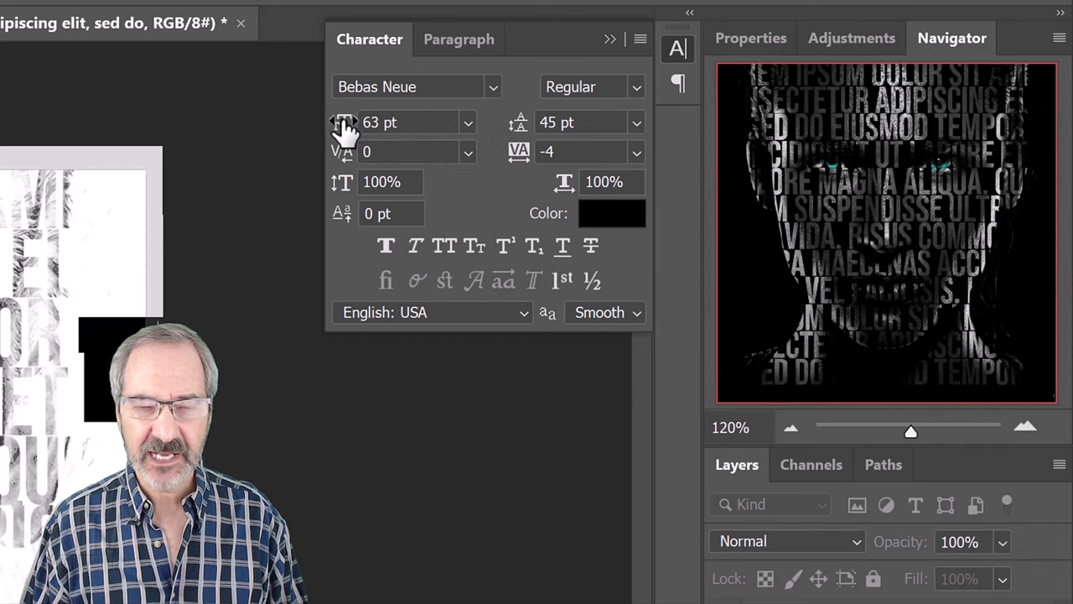
Step: Enlarge the Lorem Ipsum letters in the Character panel so the words shape the face
text(31 pt)
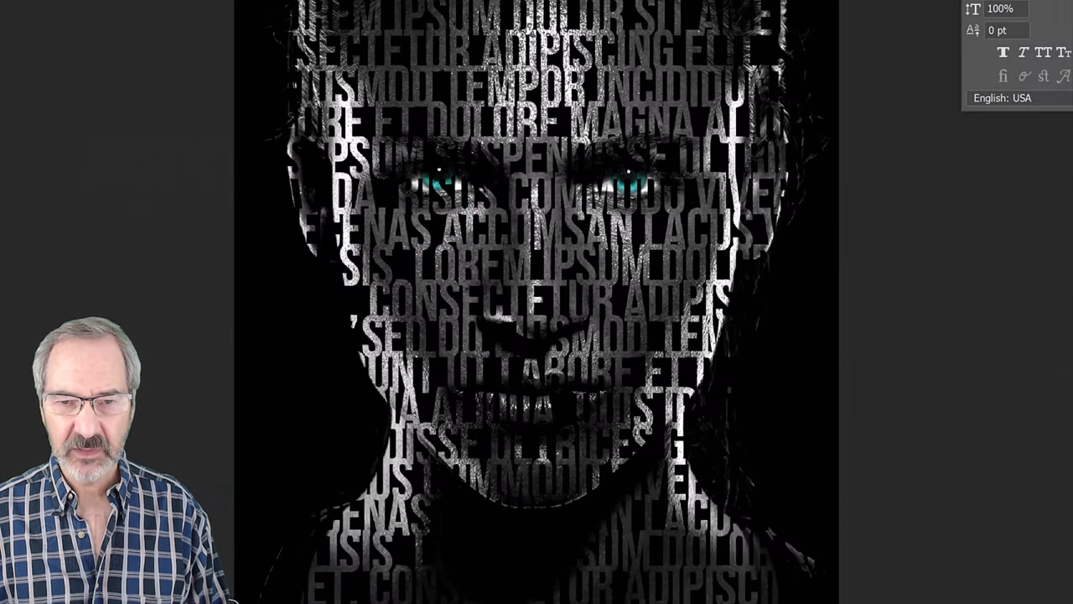
mouse_move(791, 268)
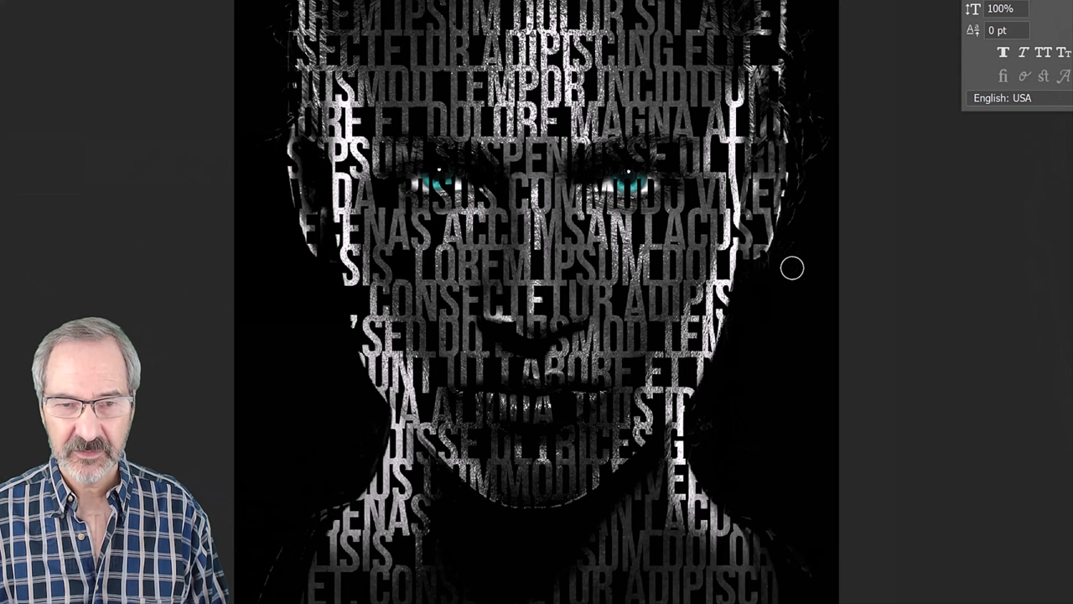